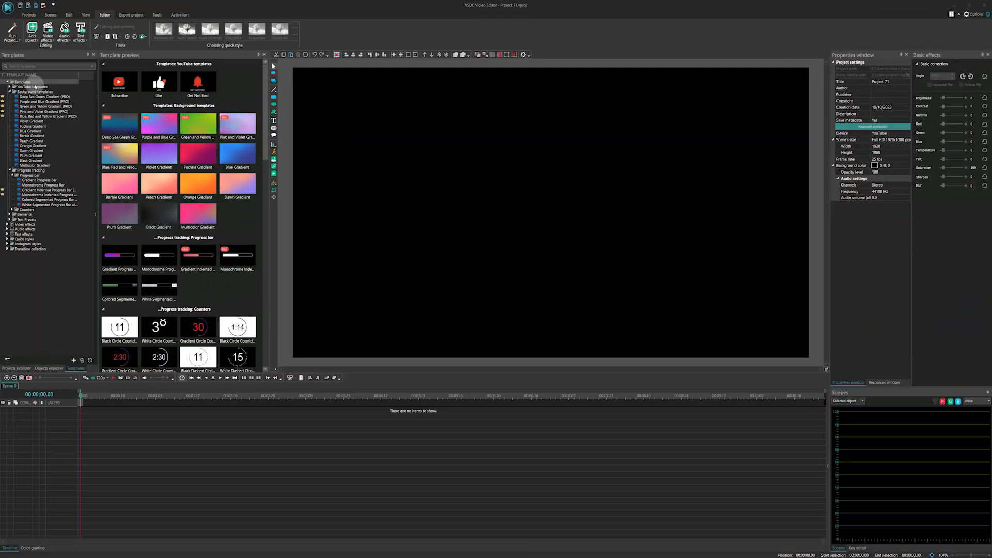
Preview the Counters, Elements and Text Presets template categories in the Templates tree.
click(36, 91)
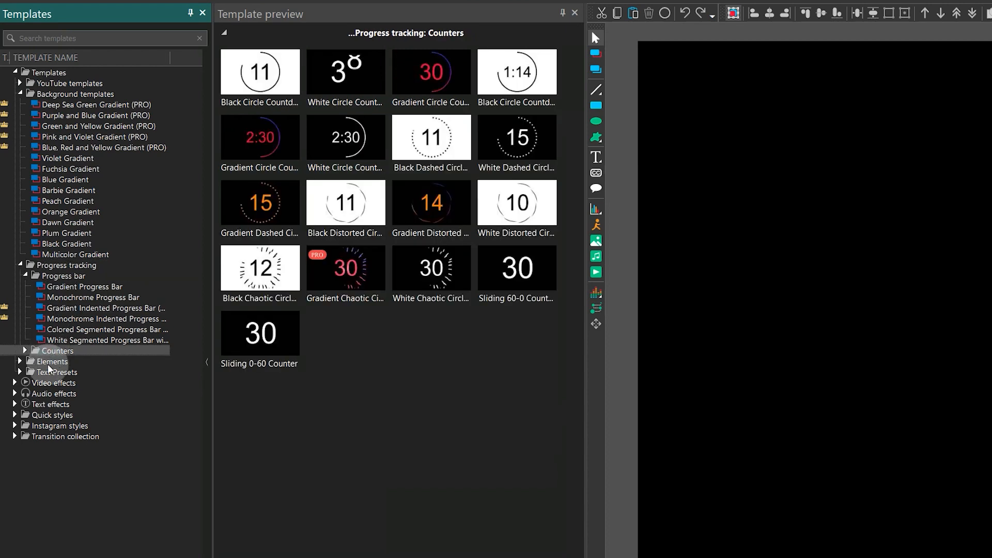
click(50, 361)
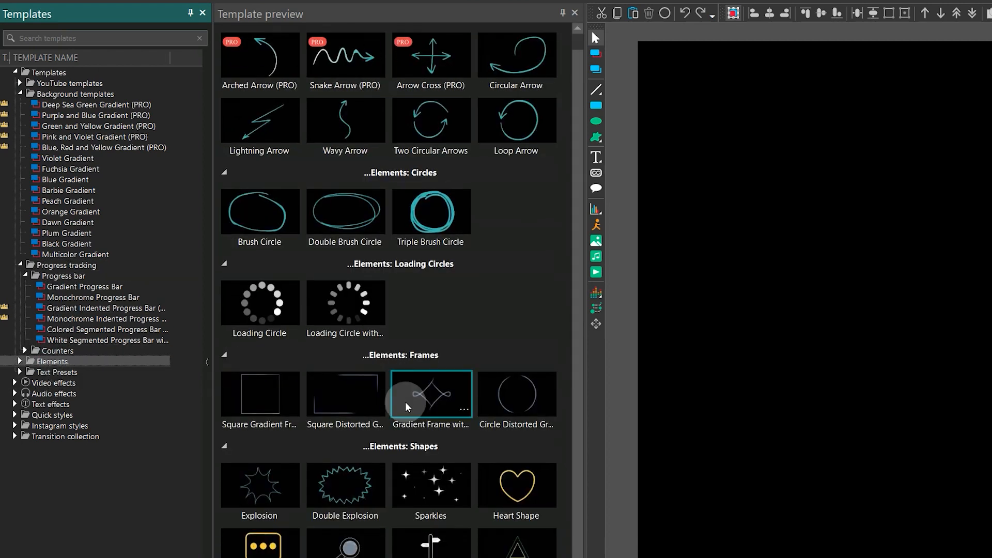
click(56, 372)
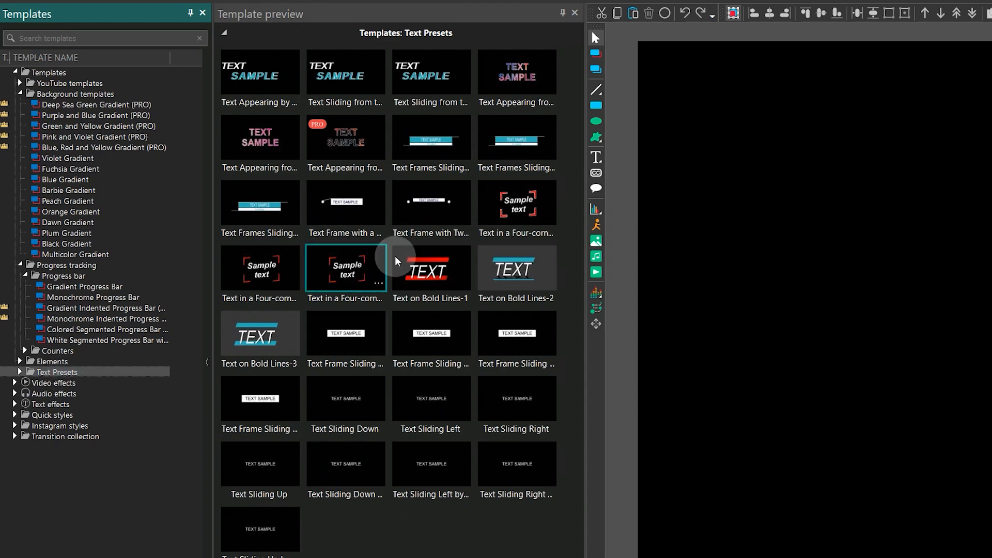
mouse_move(517, 202)
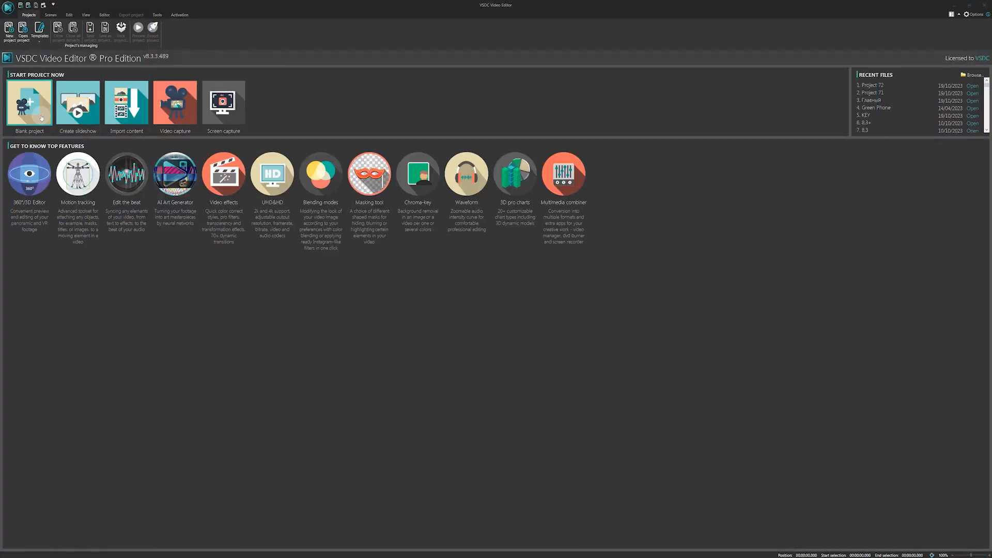
Create a blank project, accepting the Full HD 30 fps project settings.
click(29, 103)
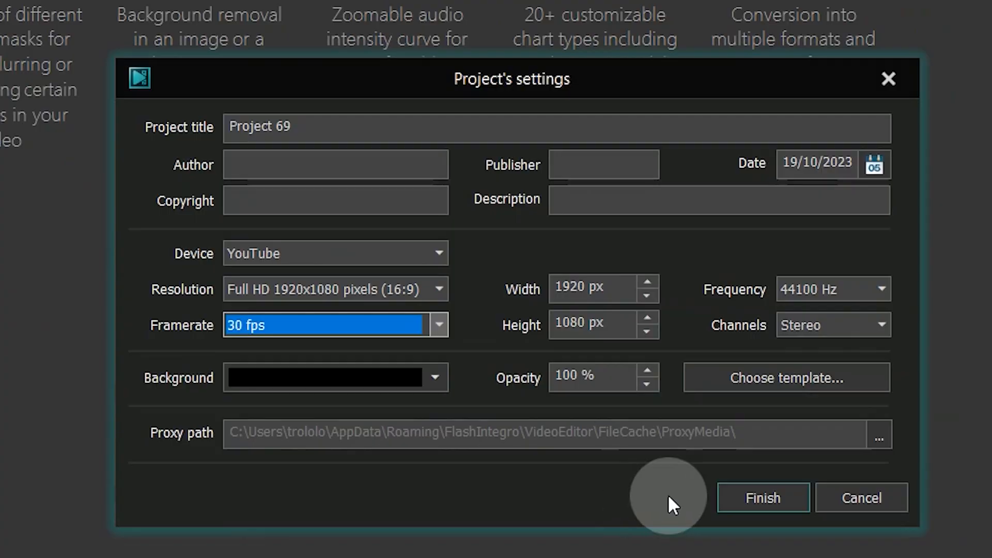
click(762, 498)
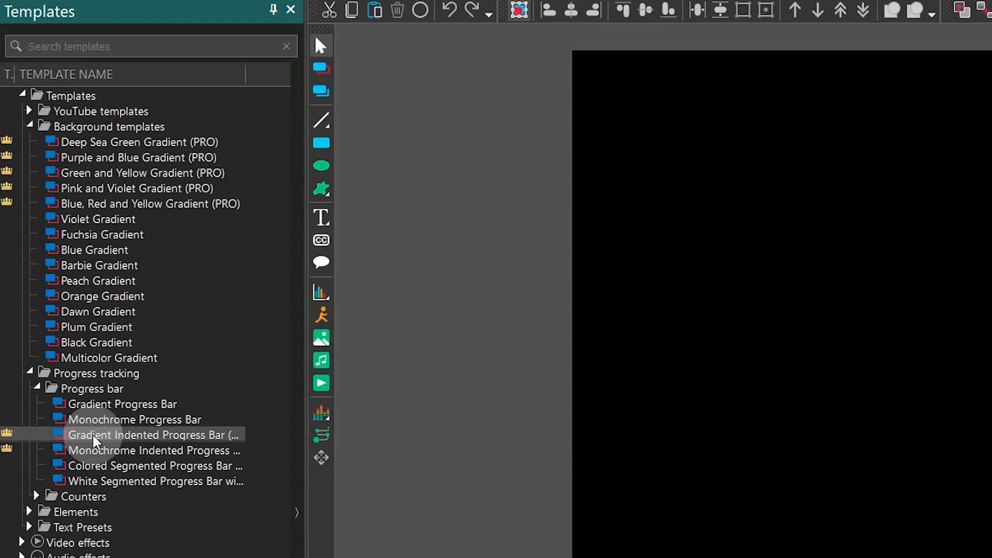
mouse_move(310, 514)
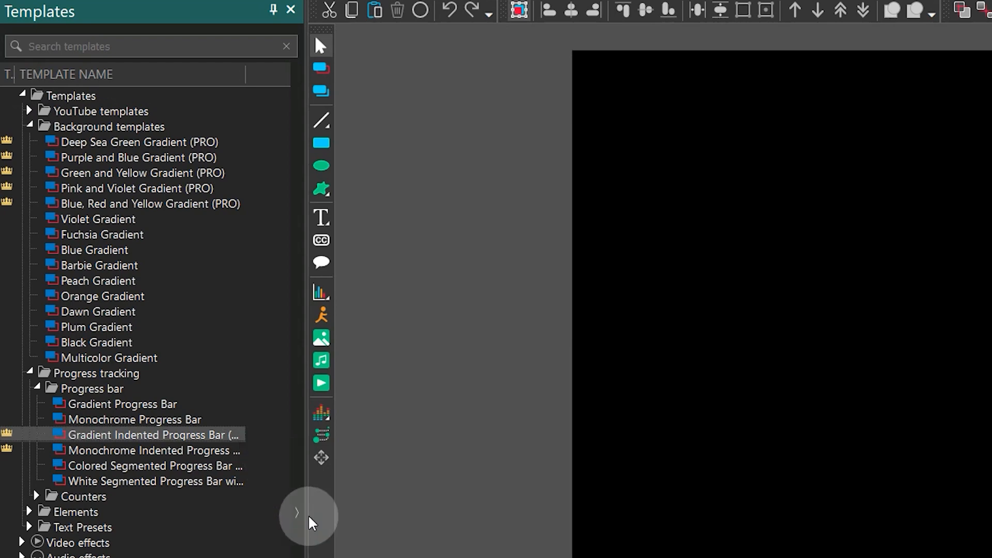
Show the View tab's workspace options and preview all Progress tracking templates.
click(296, 513)
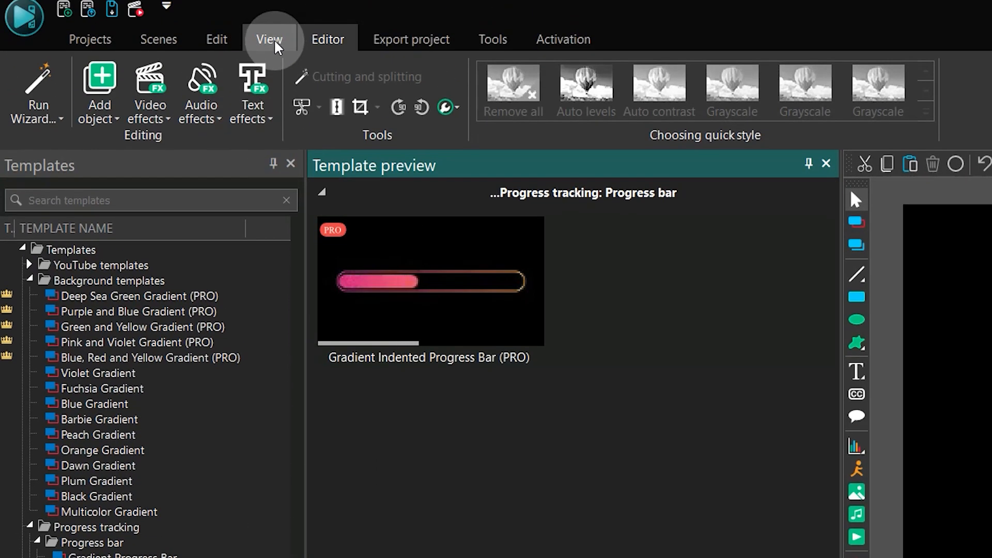
click(268, 39)
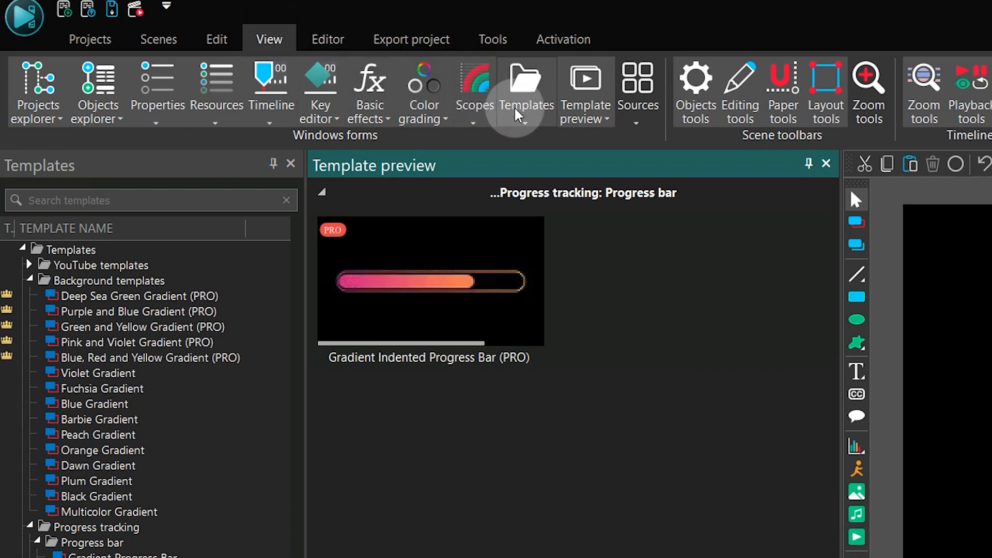
mouse_move(591, 99)
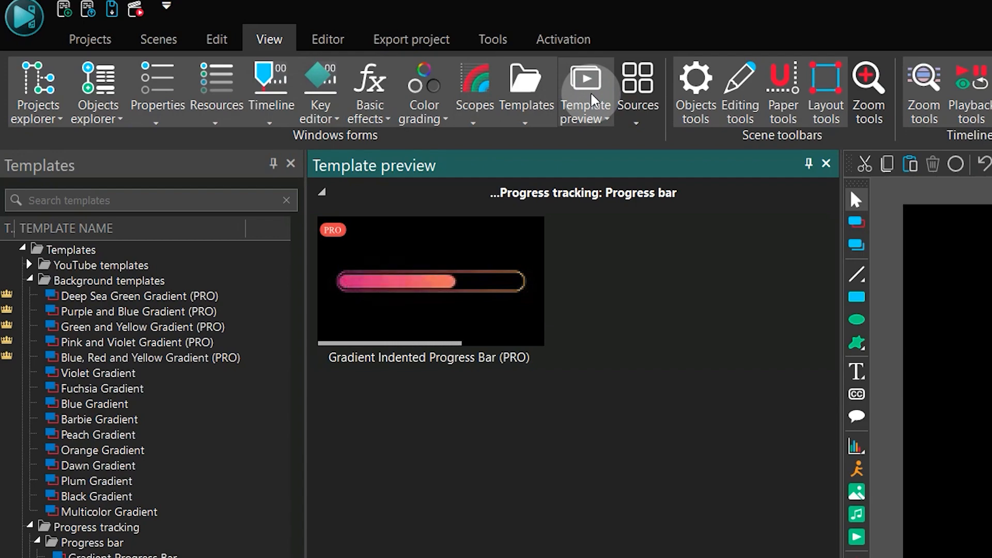
click(82, 429)
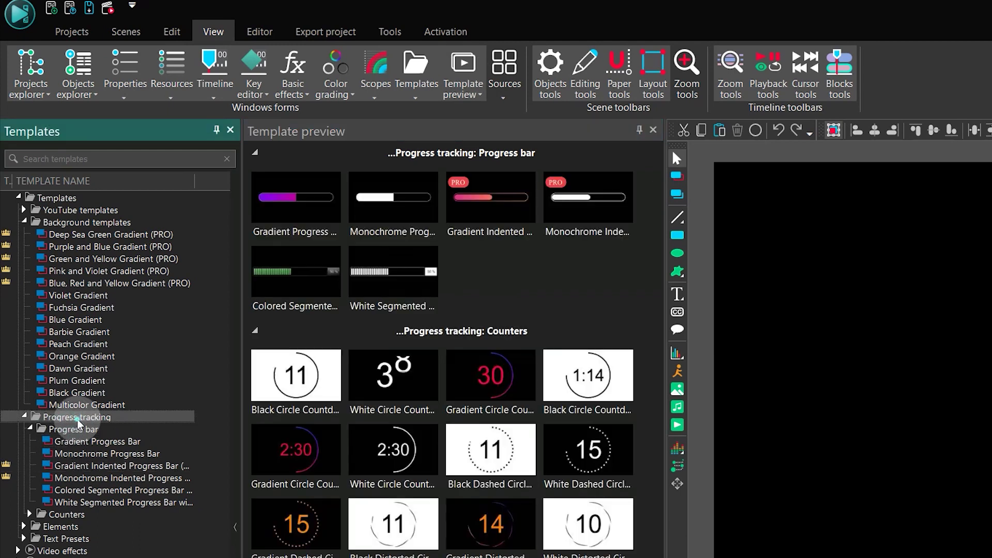
click(295, 375)
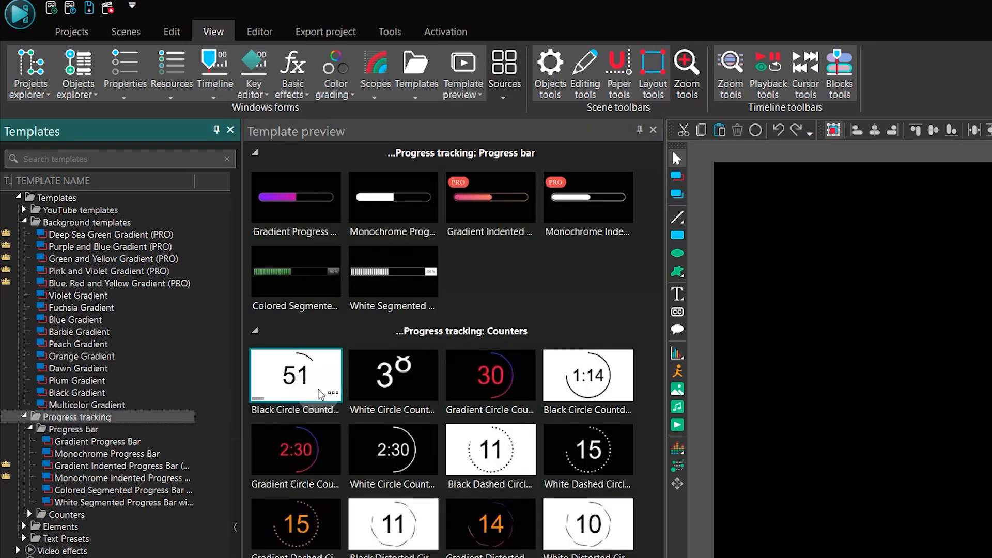
mouse_move(392, 449)
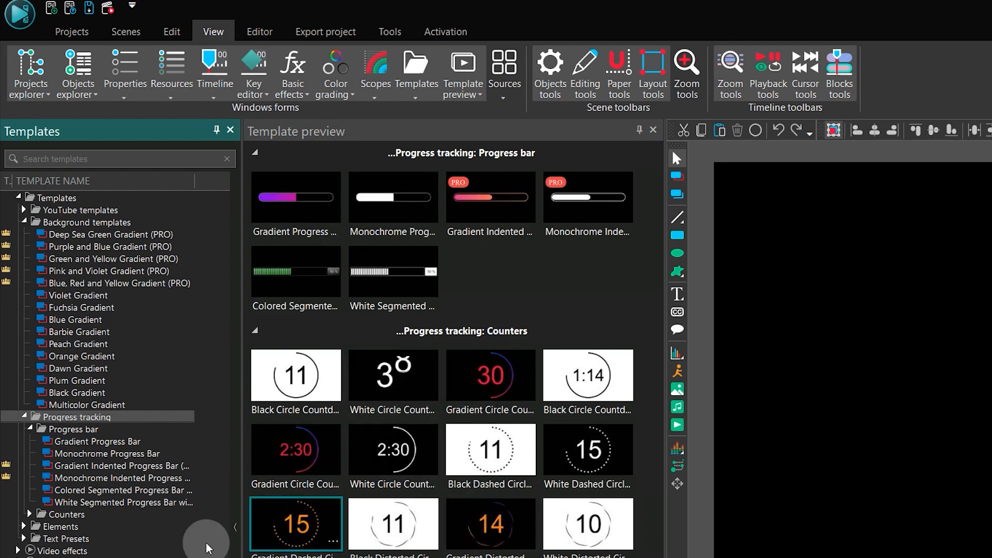
Place the Gradient Indented Progress Bar template in the scene, confirming the object position.
click(120, 466)
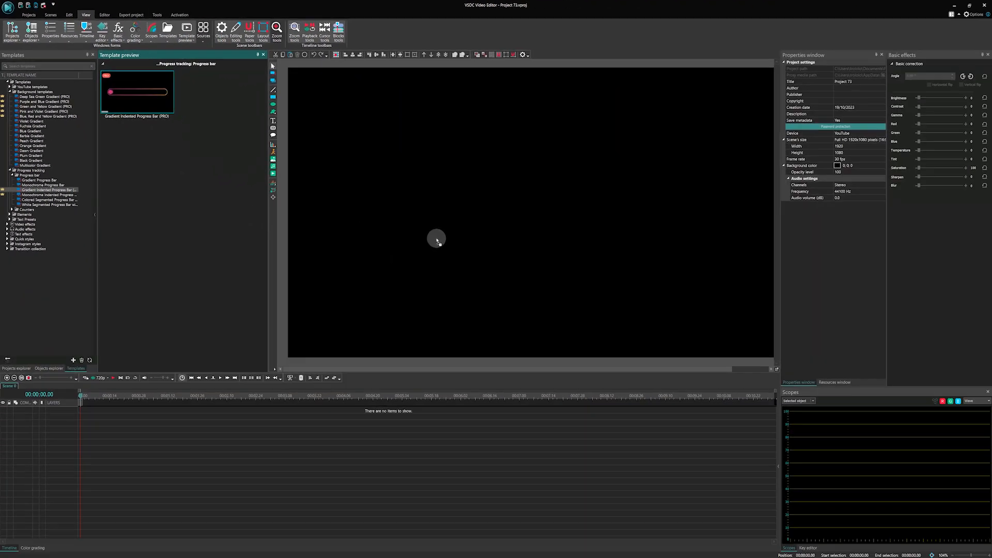
double_click(136, 92)
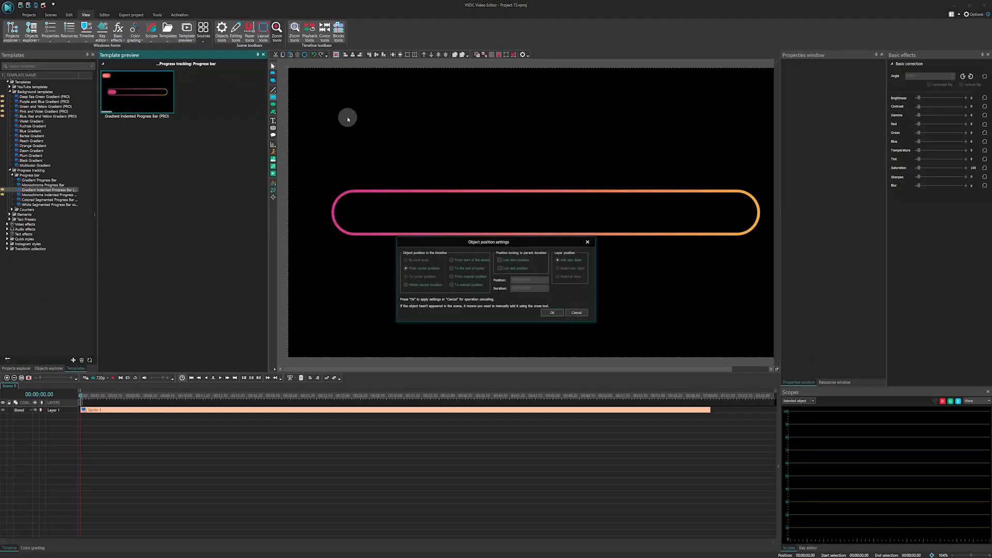
click(551, 313)
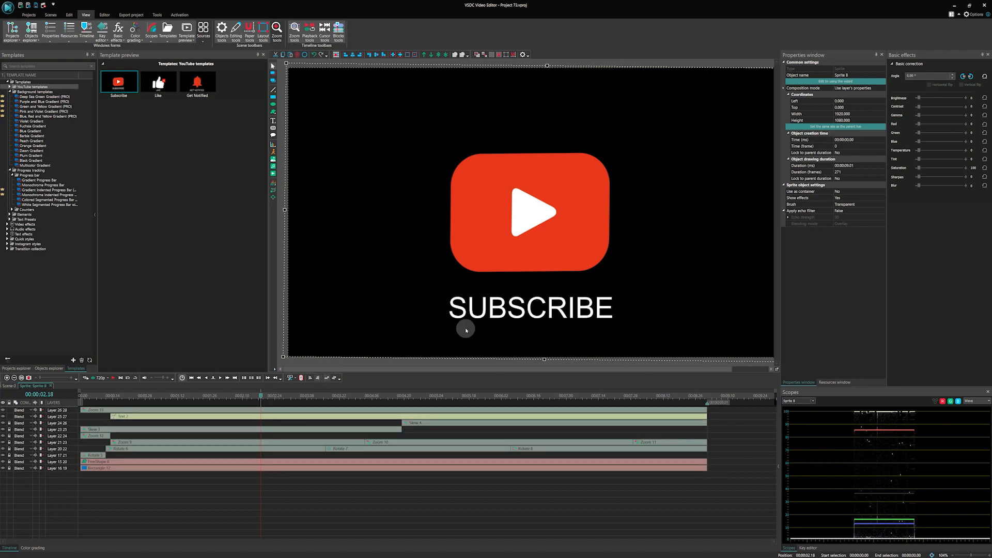
Replace the template's SUBSCRIBE caption with the text YOUTUBE.
click(531, 308)
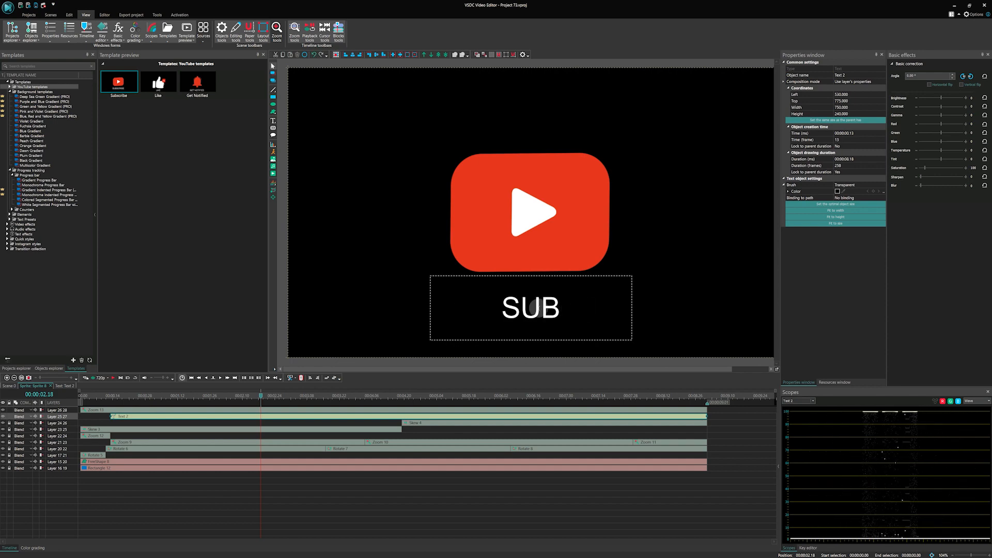
text(YOUTUBE)
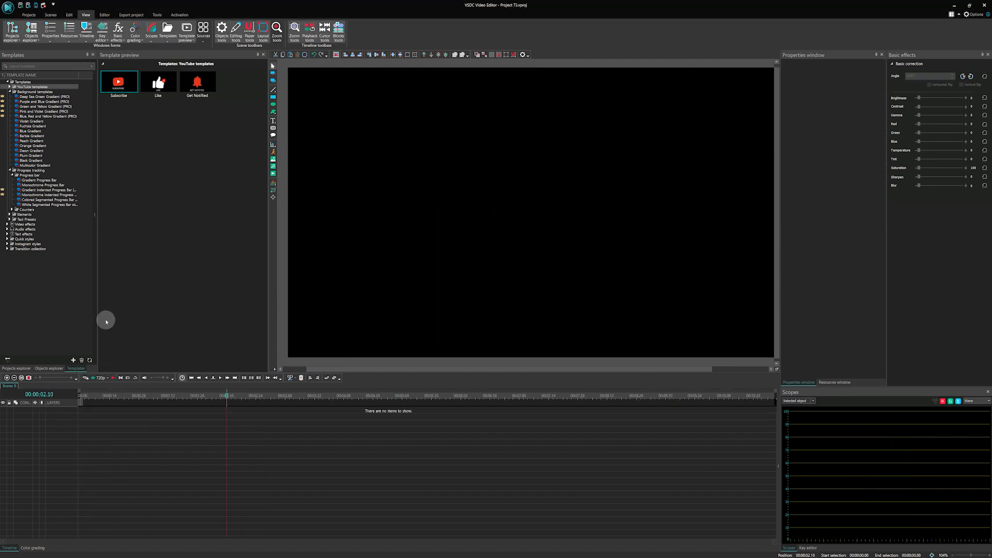
Open Text Presets and expand its folder to list the presets by name.
click(21, 318)
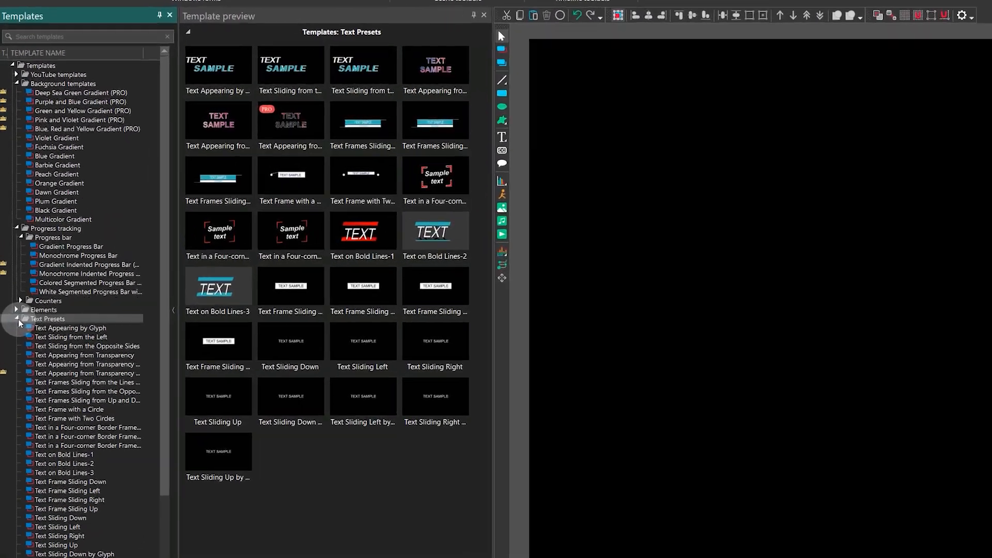
click(94, 422)
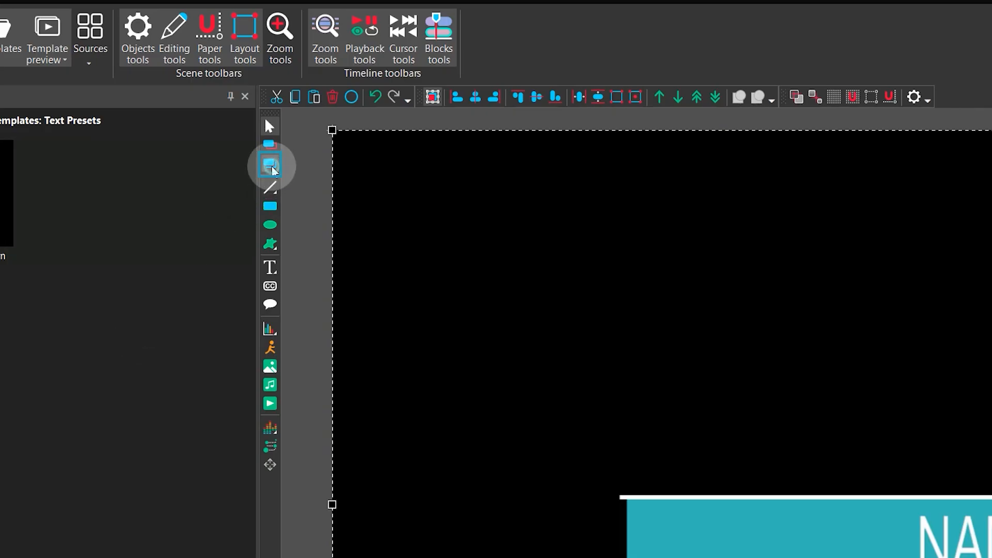
Add a duplicate set to Object duplicate of Sprite 9 with Loop mode Play entire video.
click(269, 164)
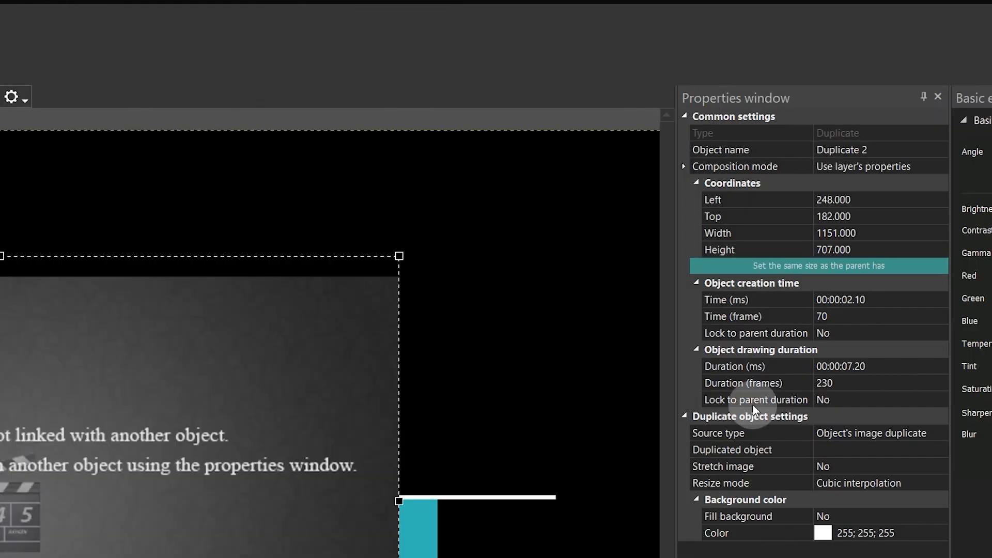
mouse_move(766, 301)
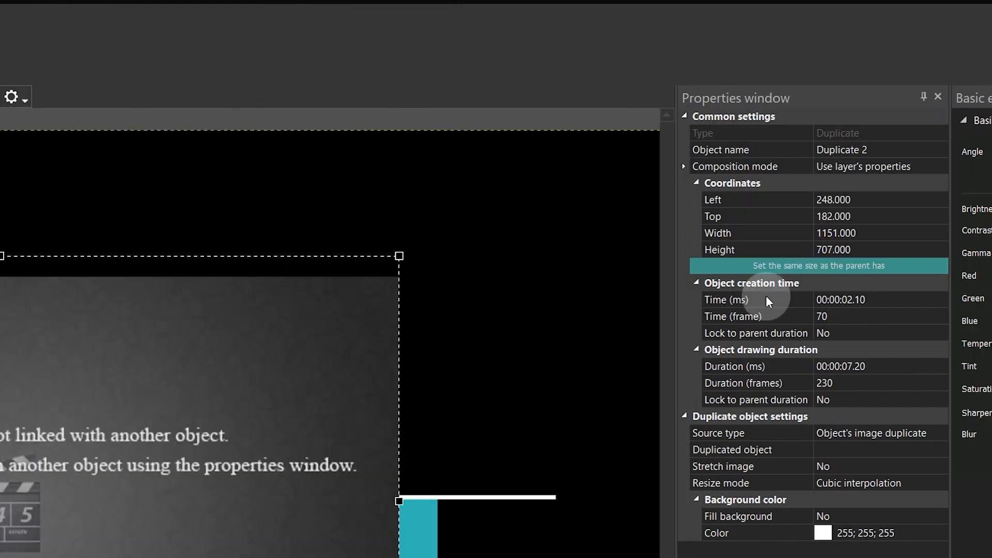
click(818, 265)
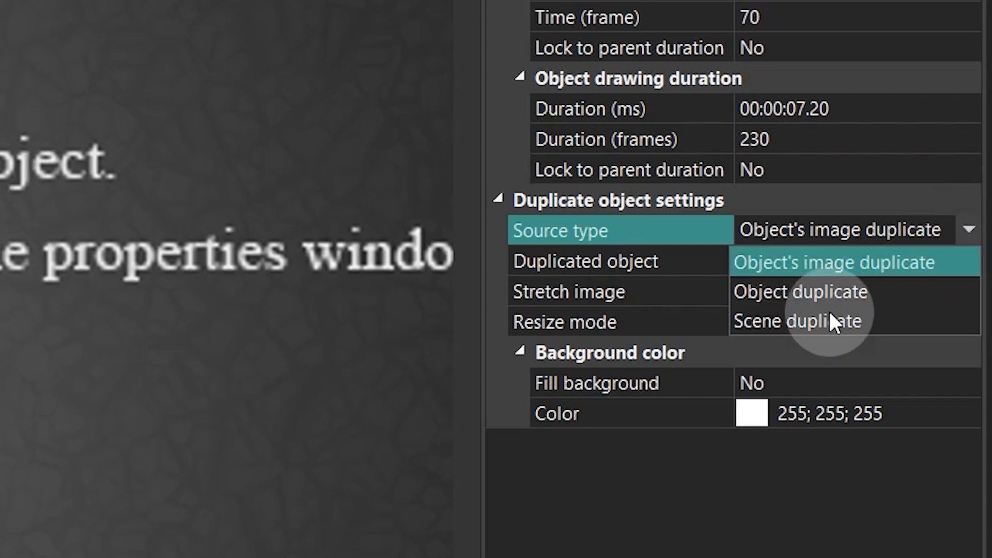
click(800, 292)
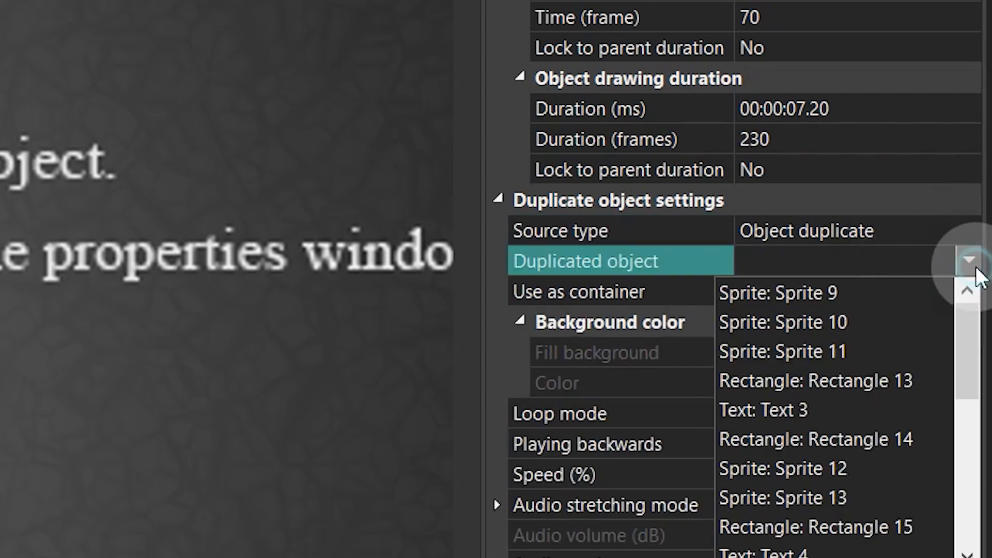
click(778, 292)
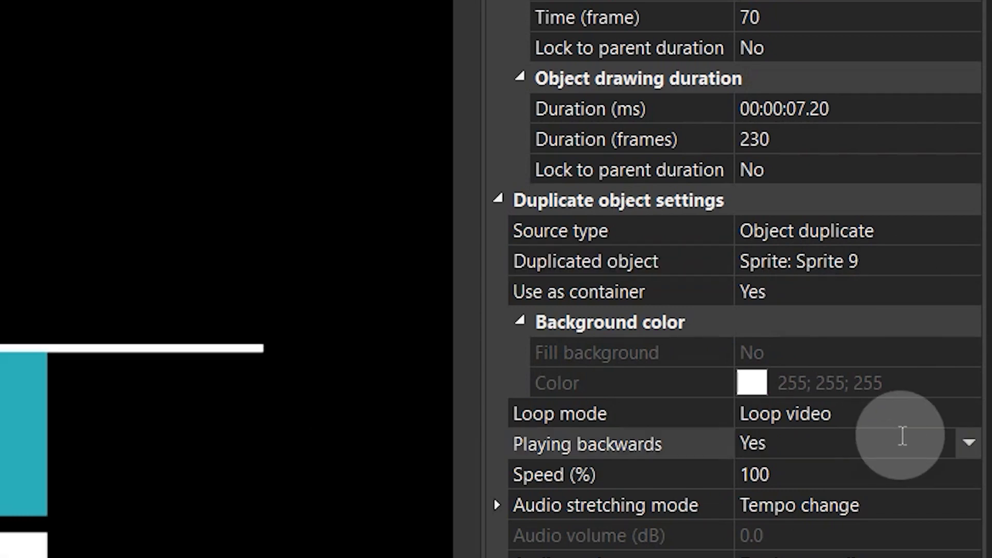
click(966, 413)
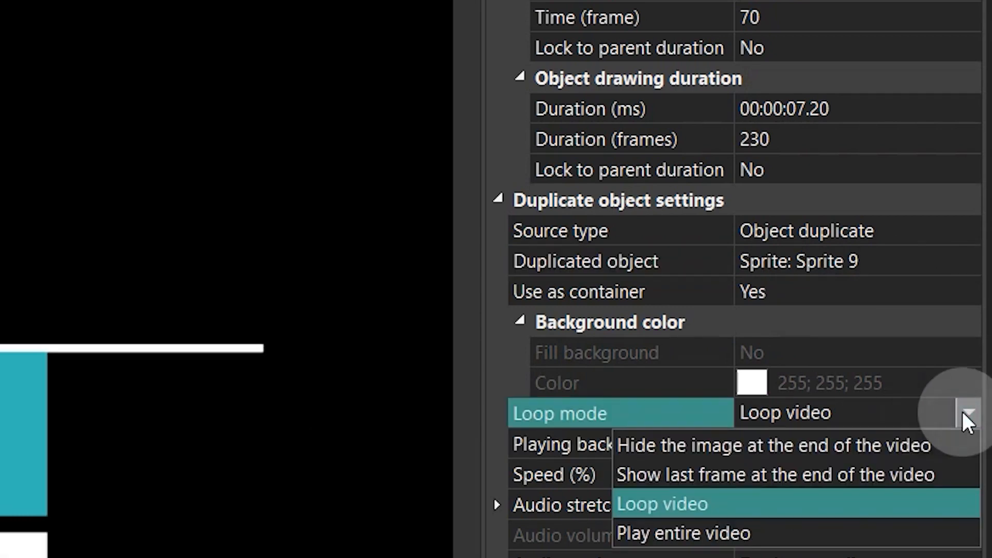
click(682, 532)
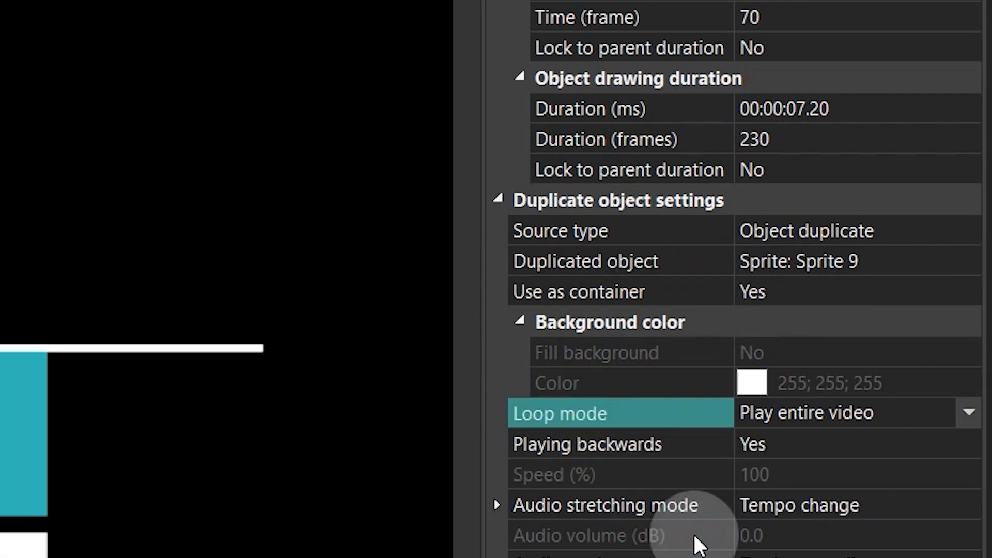
mouse_move(699, 538)
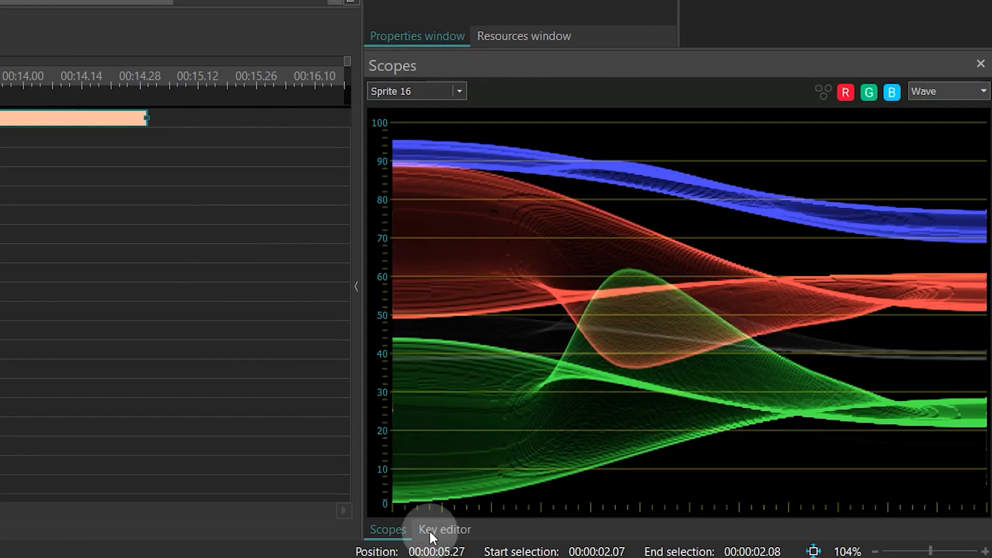
Switch the bottom Scopes panel to the Key editor tab.
click(445, 529)
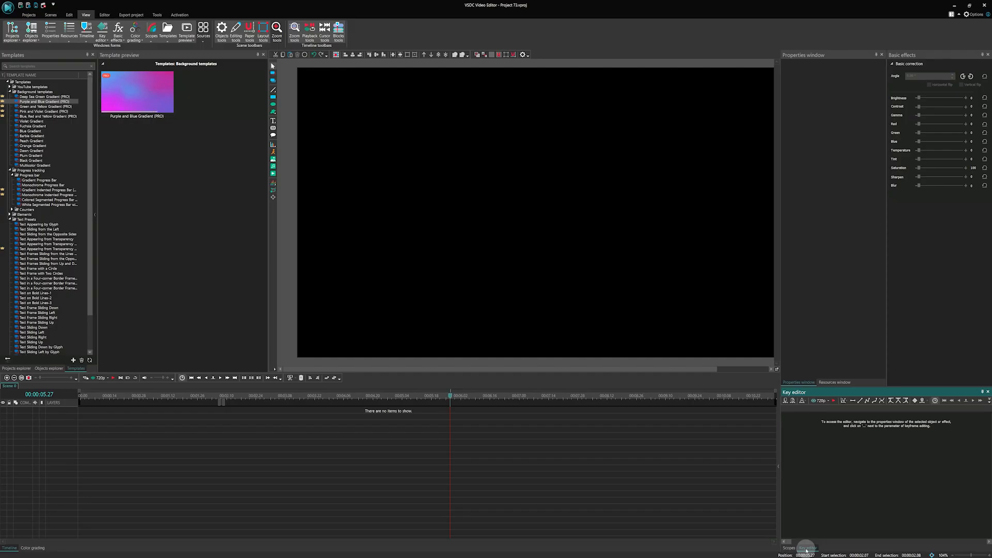
mouse_move(569, 432)
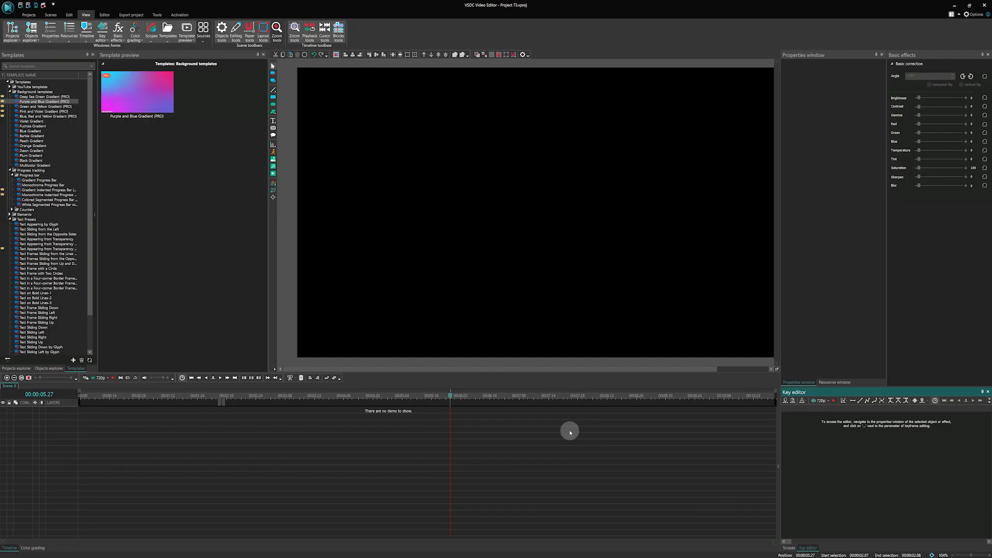
Open the free shape and select a ShapePoint layer to show its keyframe curves.
click(41, 96)
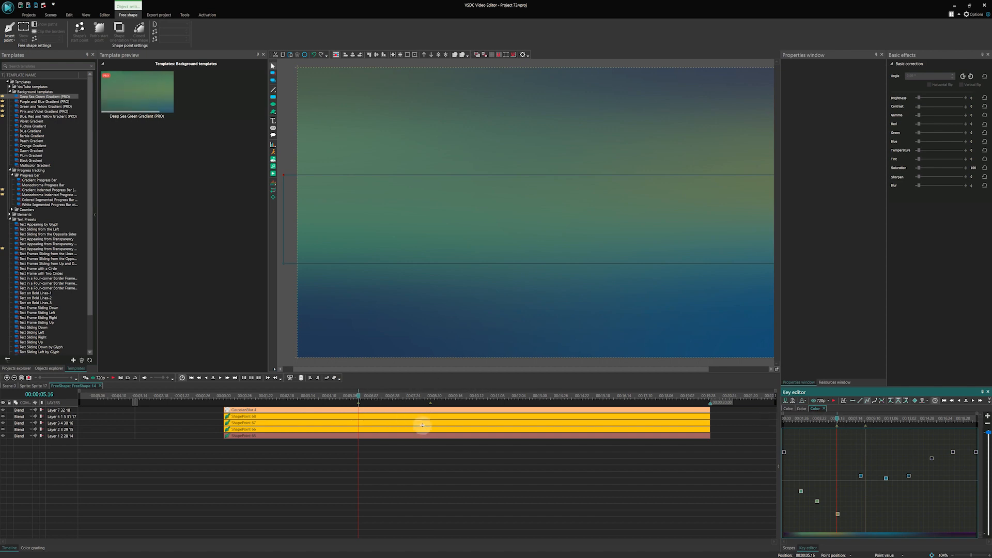
click(243, 416)
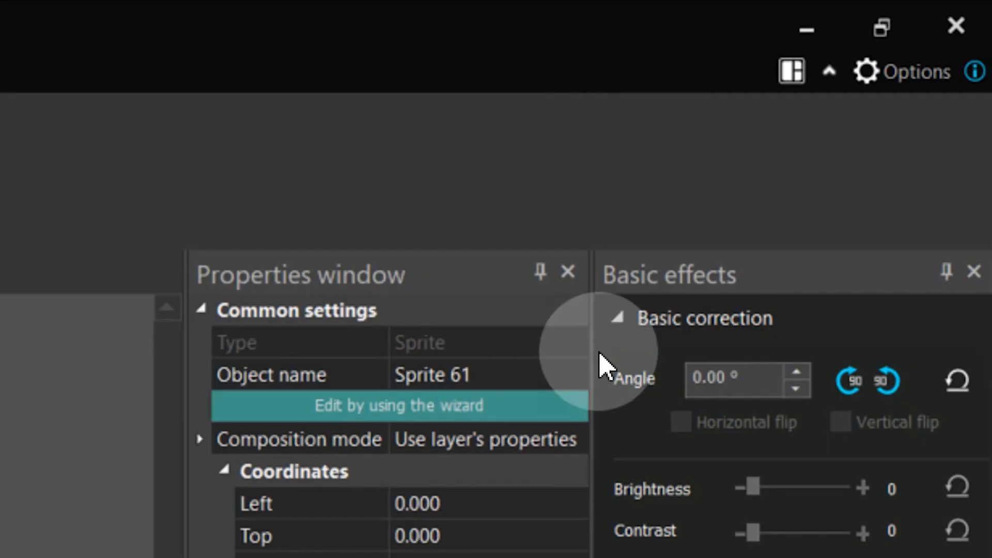
Apply the Color workspace layout preset (Ctrl+Alt+3) from the layout menu.
click(791, 71)
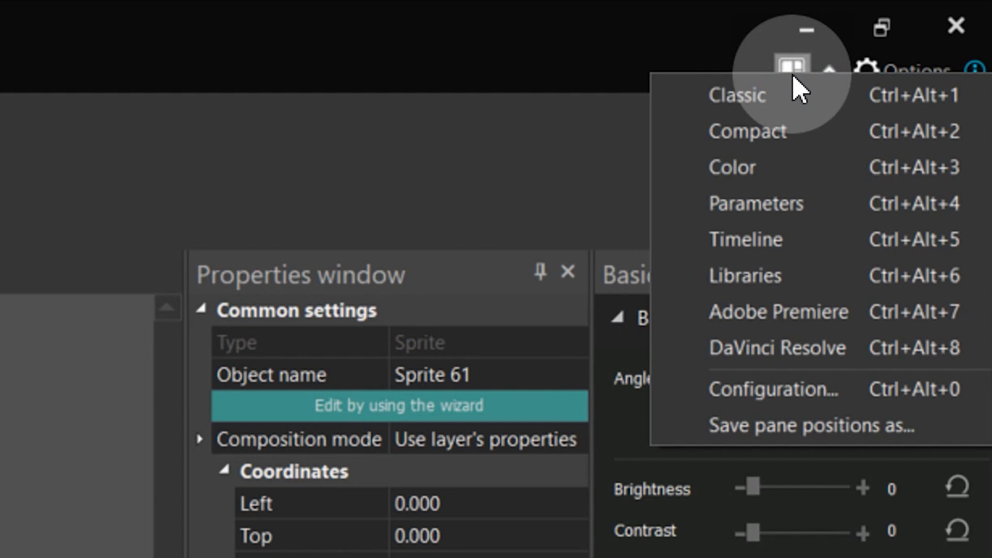
mouse_move(743, 167)
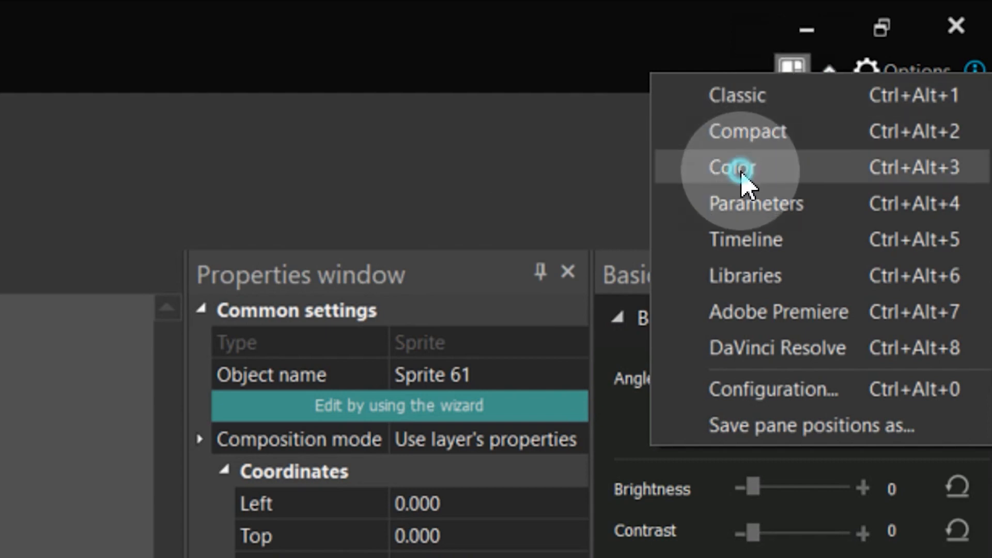
click(731, 166)
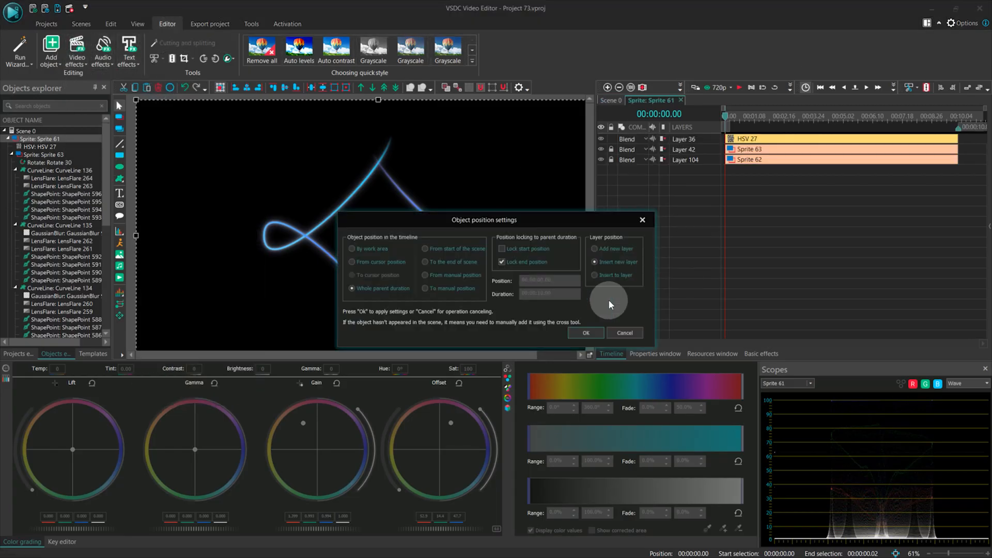
Place the colour grading turning the shape red, then preview Blue Gradient and Progress tracking templates.
click(584, 333)
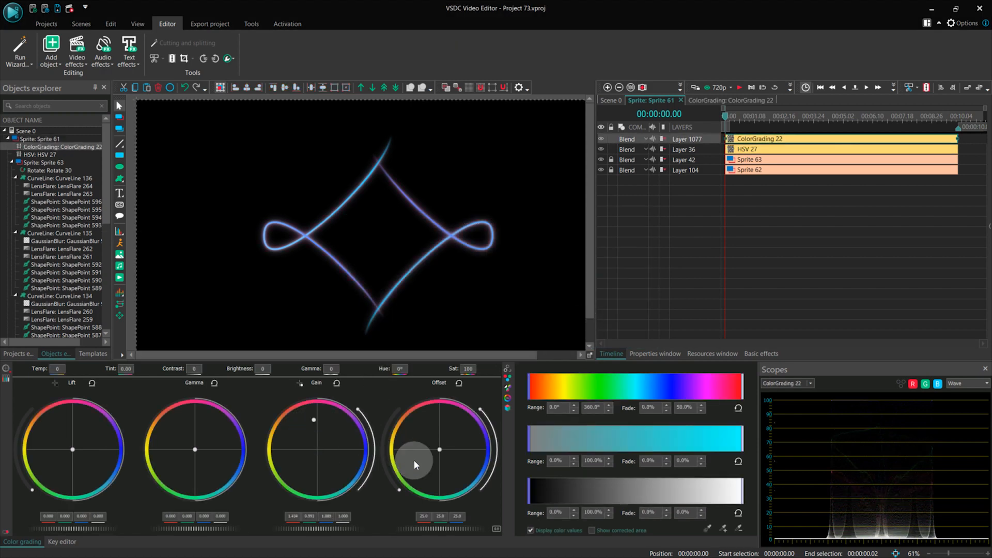
mouse_move(419, 429)
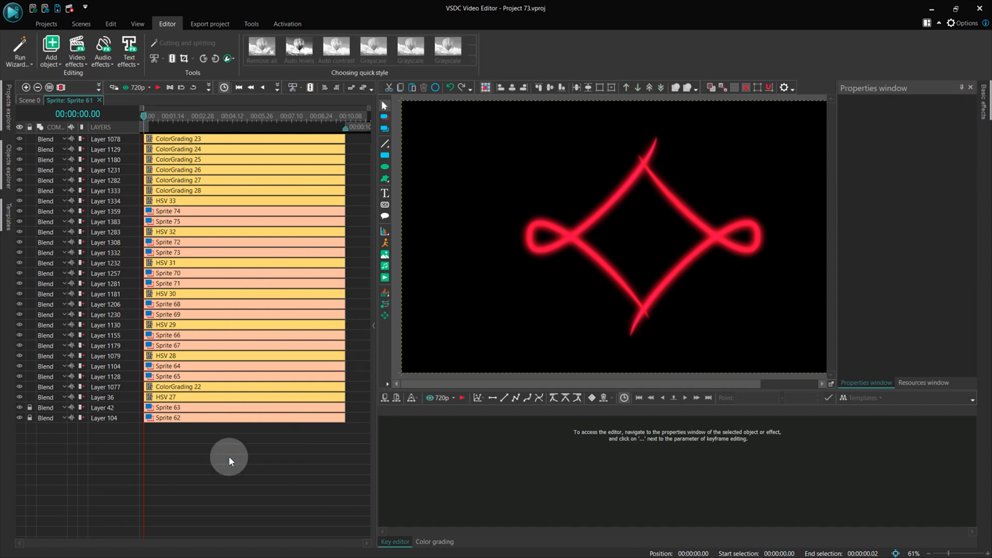
click(230, 335)
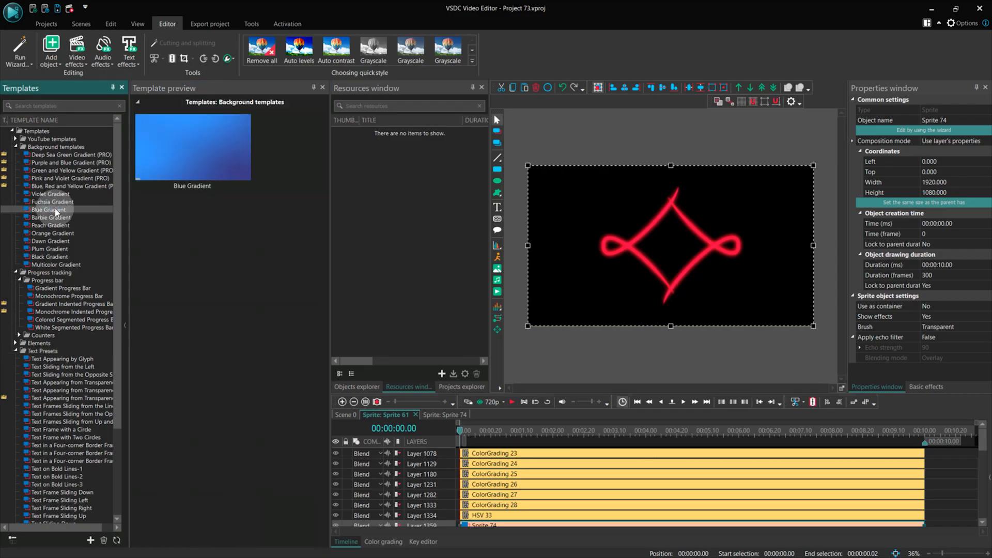
click(46, 280)
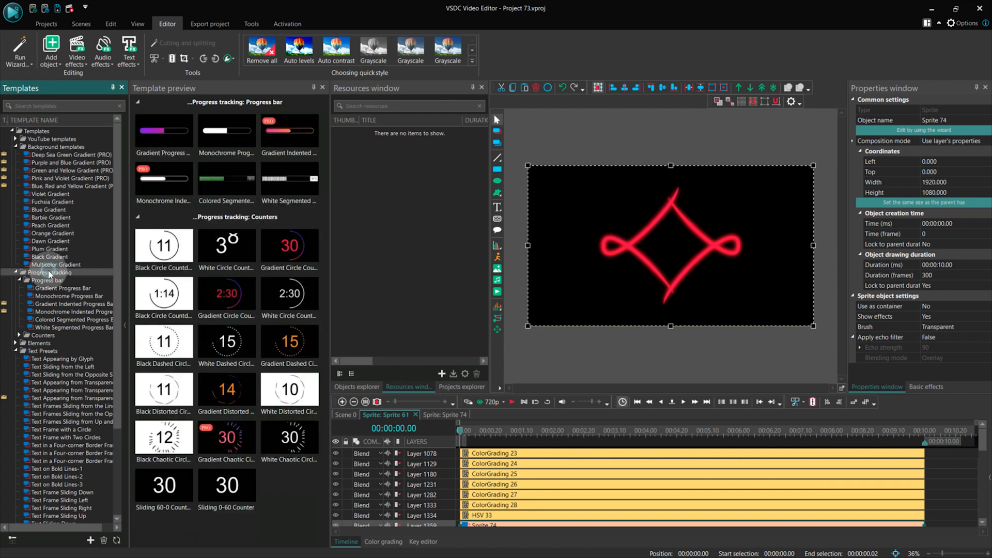
click(43, 352)
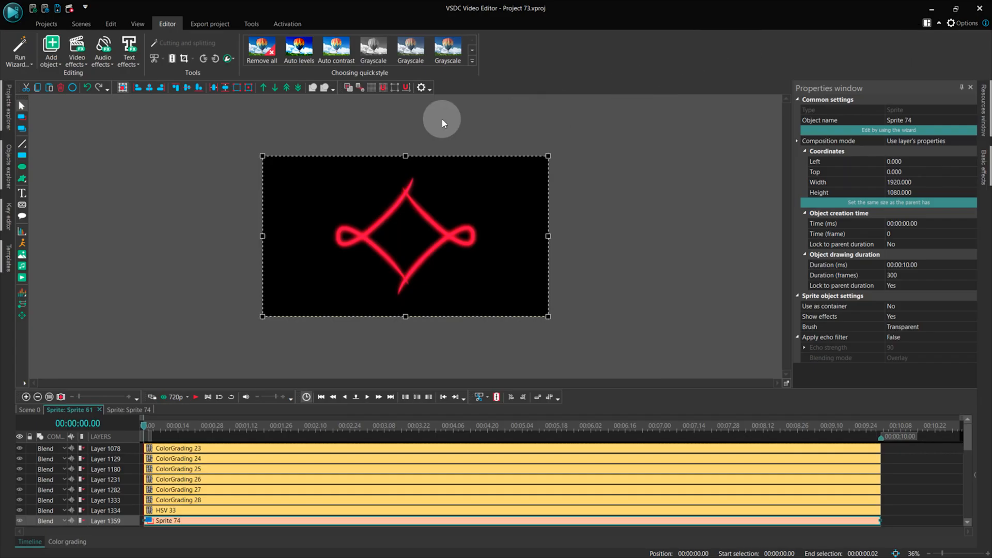
mouse_move(22, 139)
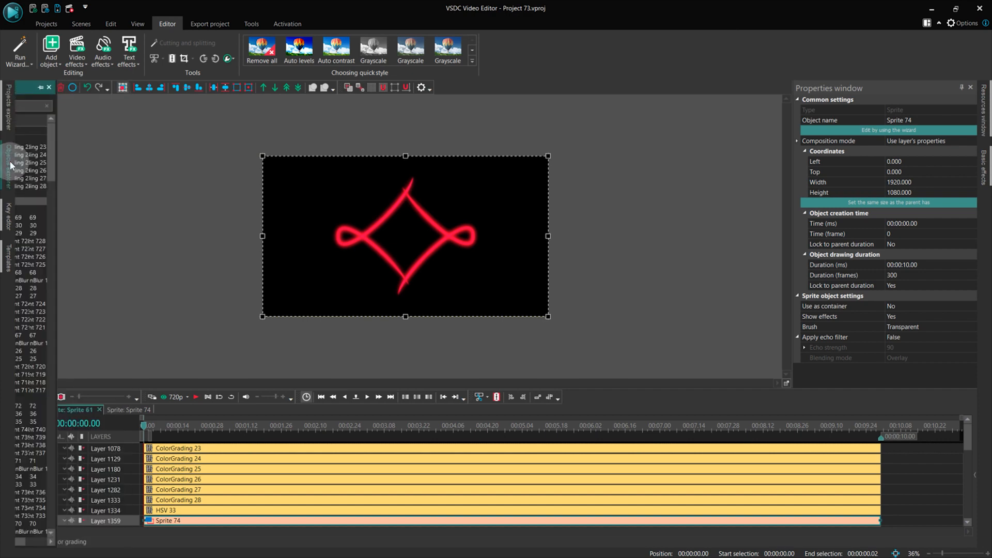
Slide out the collapsed Key editor, Resources window and Basic effects panels.
click(6, 225)
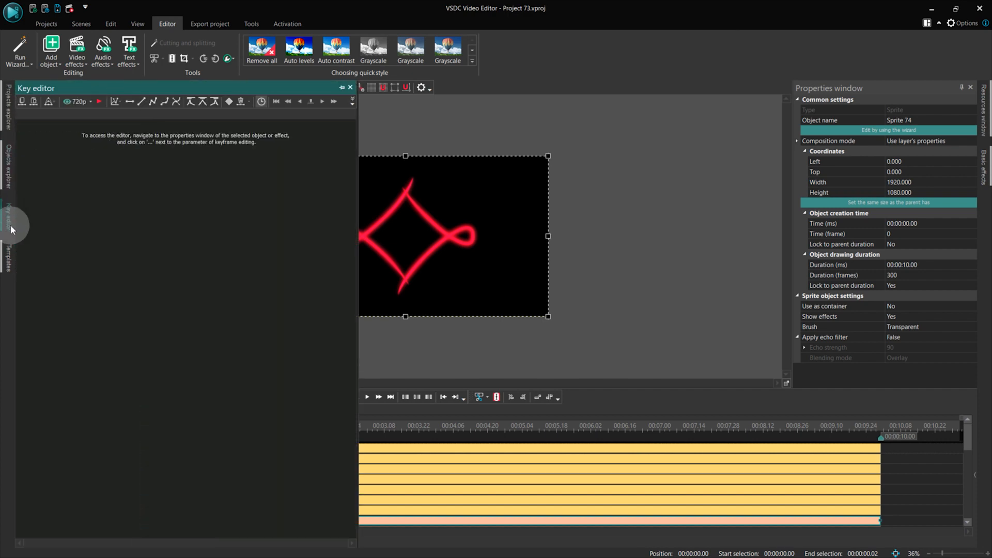
click(7, 240)
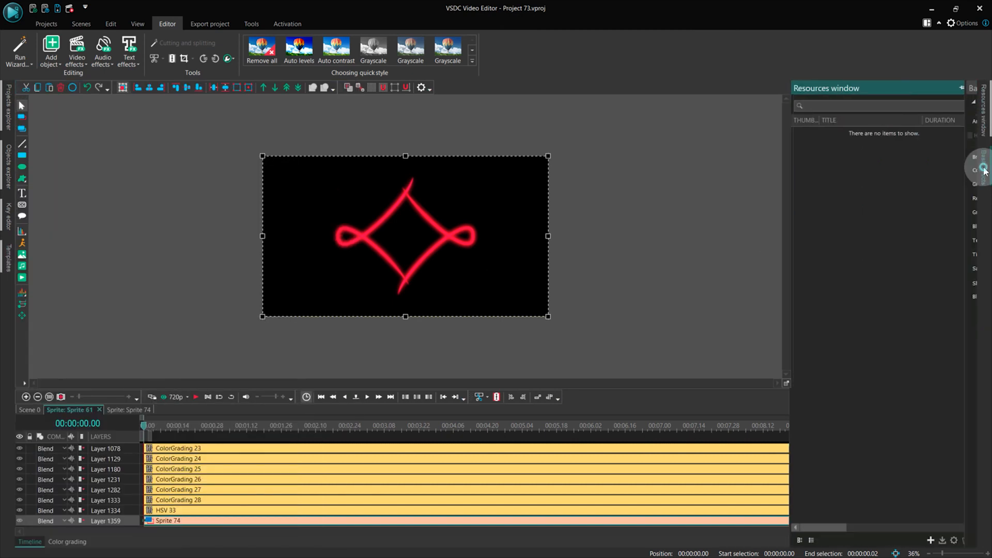
click(928, 23)
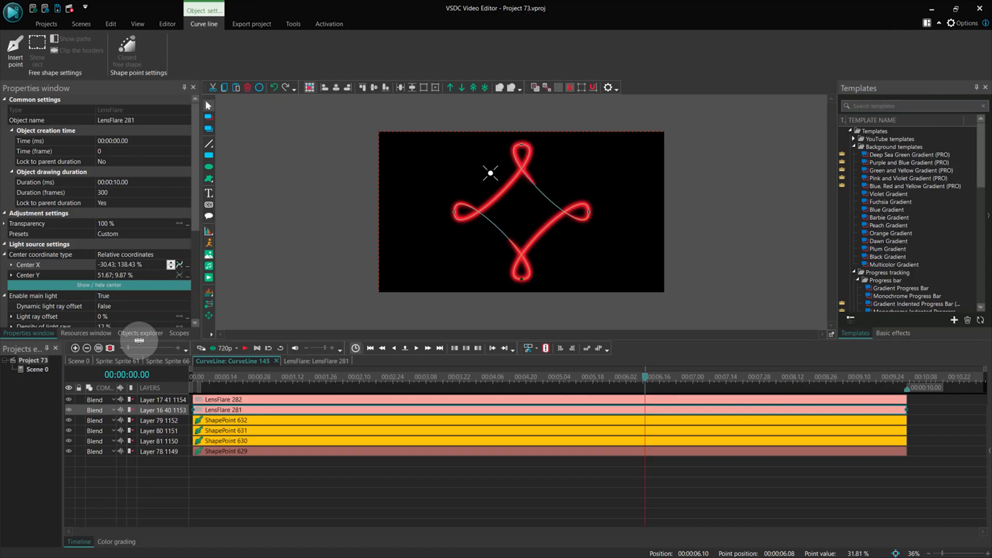
Apply a workspace layout preset from the layout dropdown beside Options.
click(929, 24)
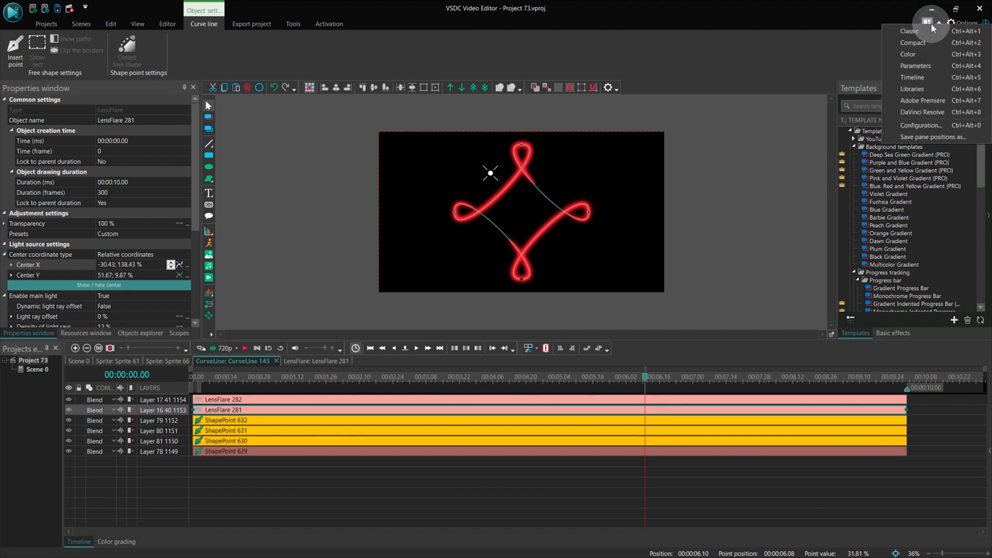
click(908, 31)
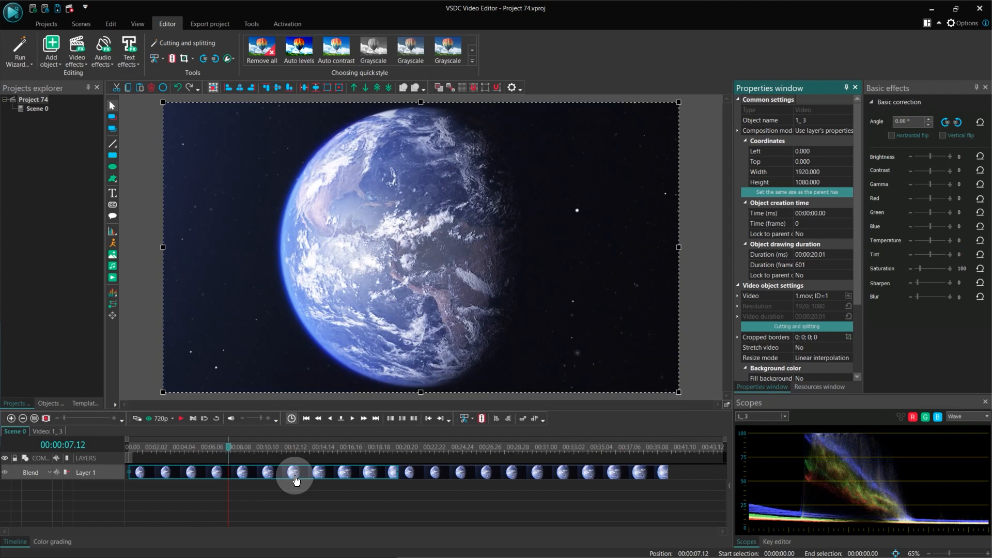
Show the Earth clip's source file 1.mov in its folder via Find object in.
right_click(296, 479)
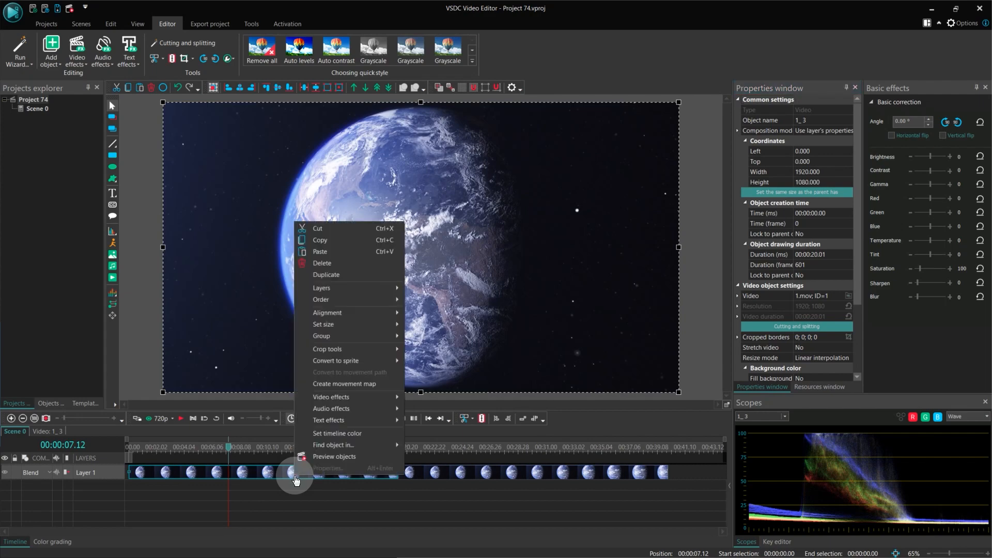
mouse_move(334, 445)
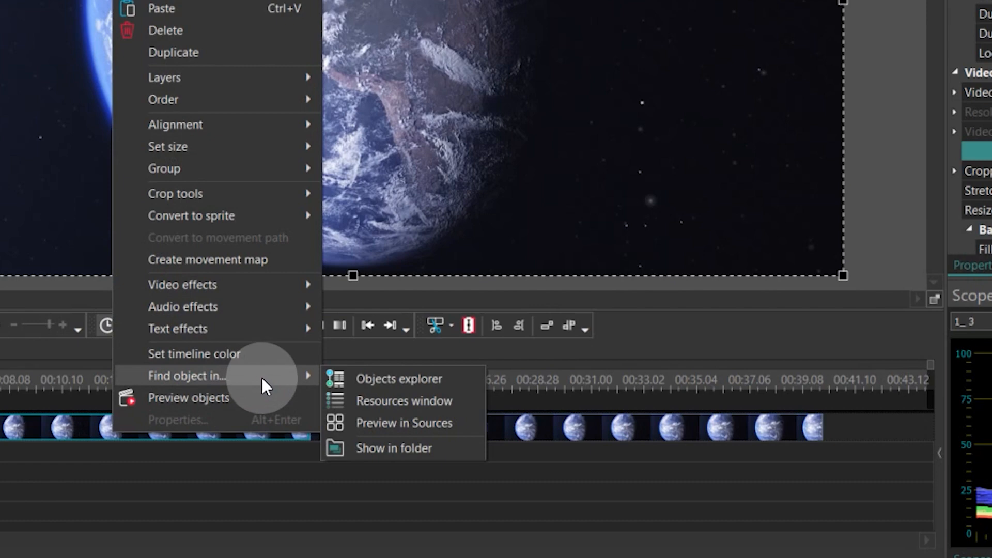
mouse_move(273, 385)
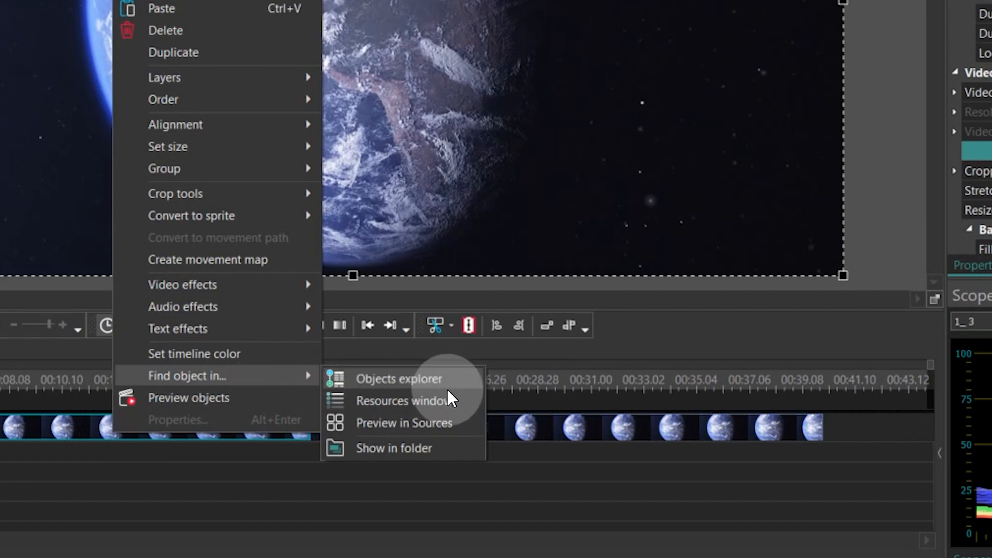
click(399, 378)
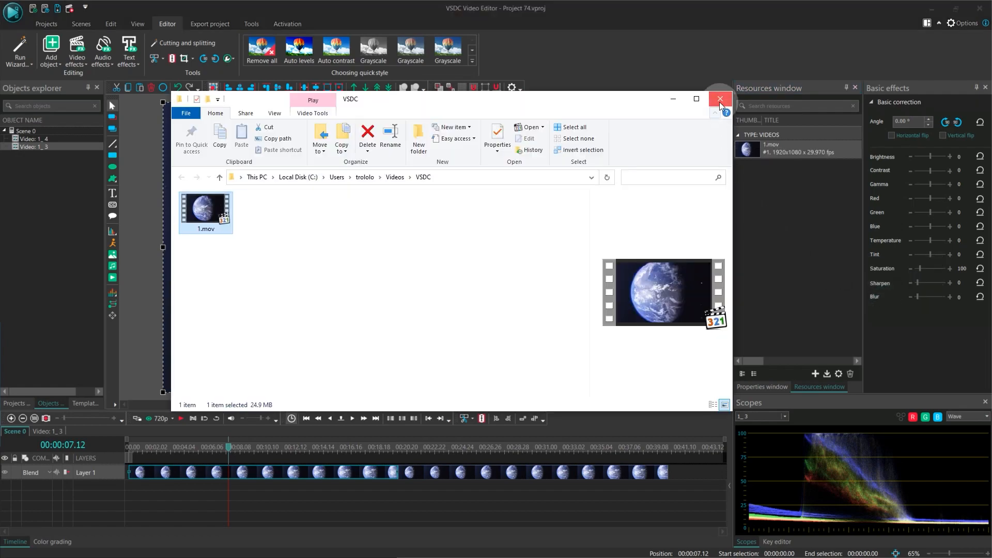
click(719, 99)
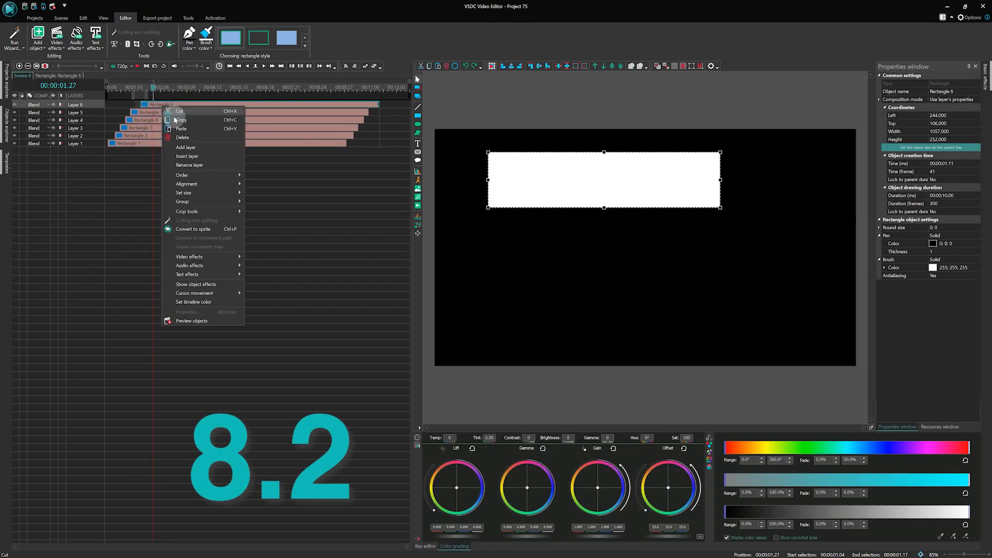
Paste the copied rectangle in version 8.2, then the progress-bar shape in 8.3.
click(182, 129)
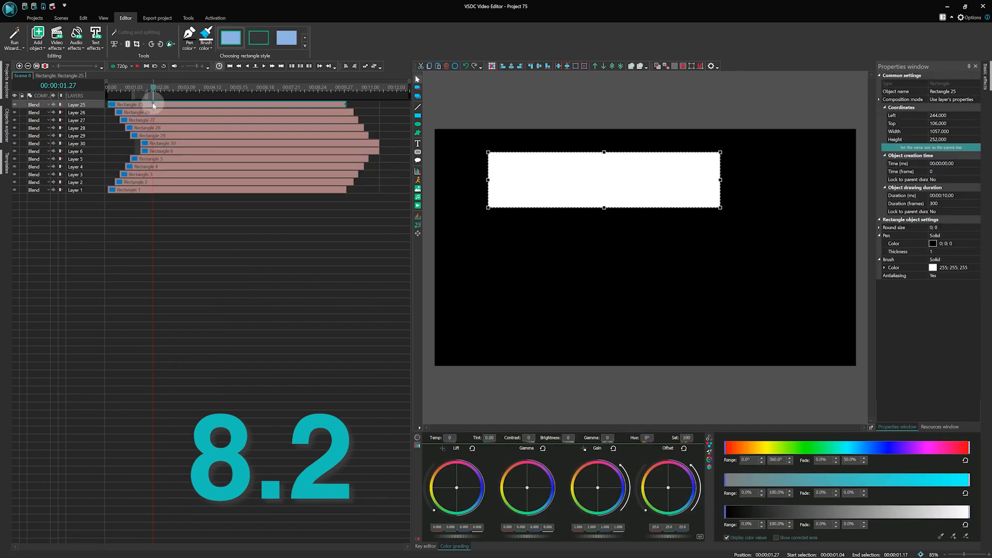
click(156, 75)
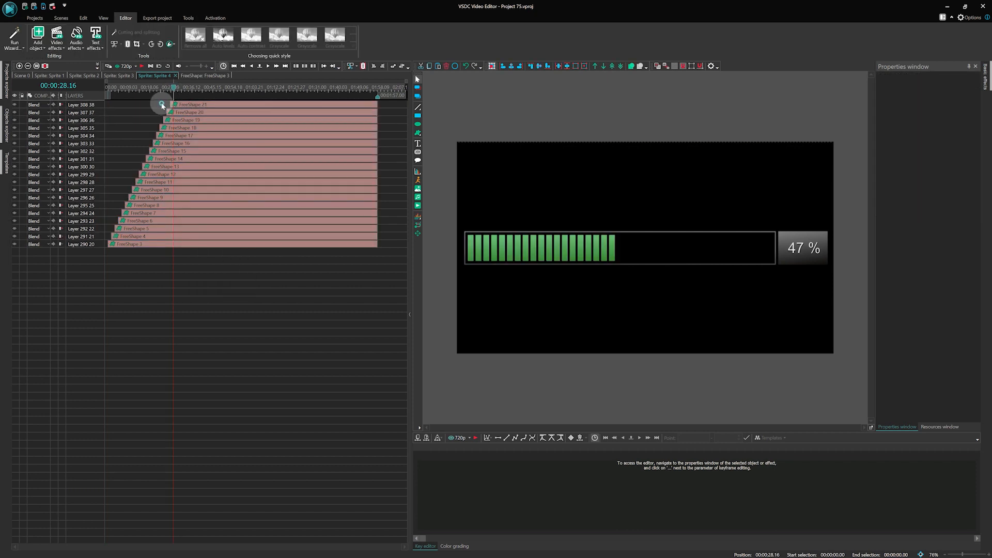
right_click(183, 104)
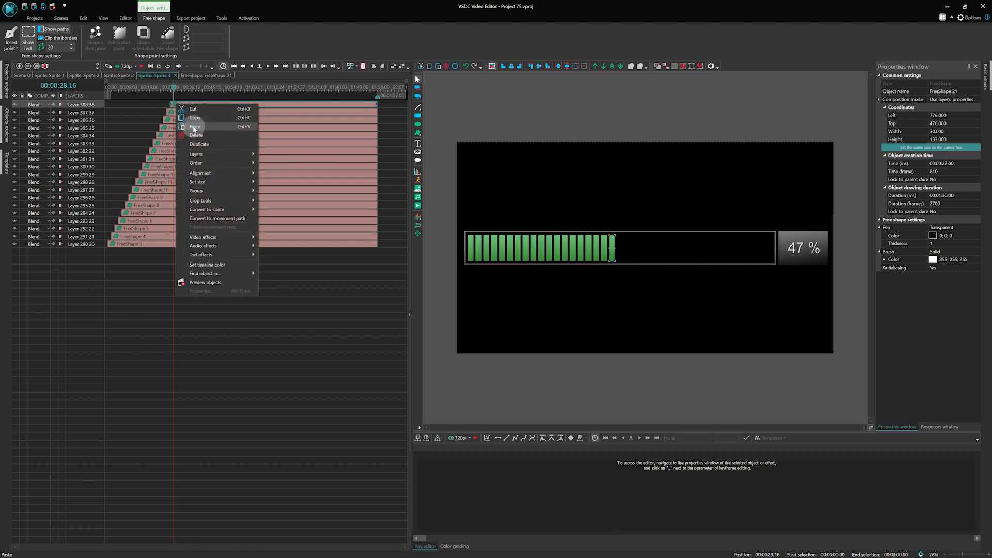
click(195, 126)
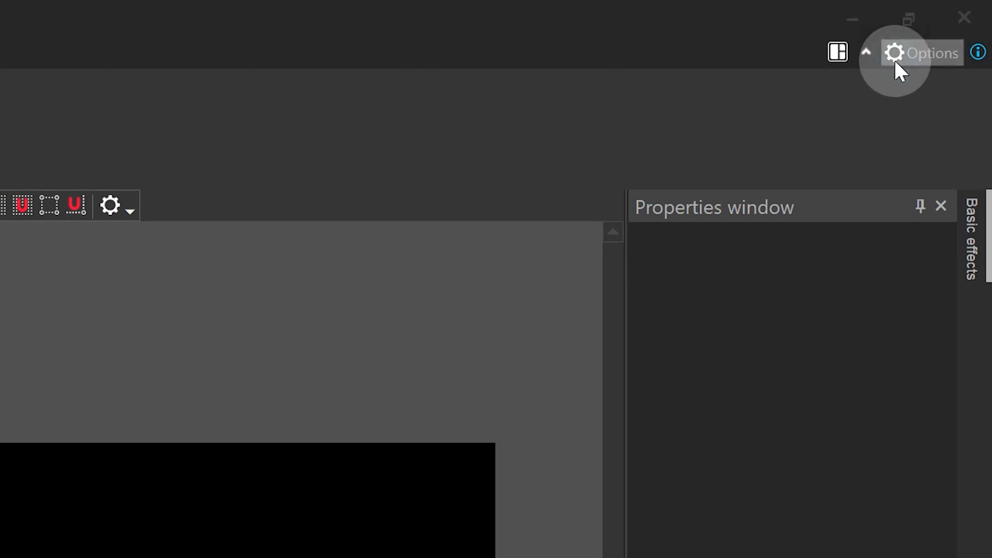
Tick 'Paste object to cursor position on timeline' in Editor Options.
click(921, 53)
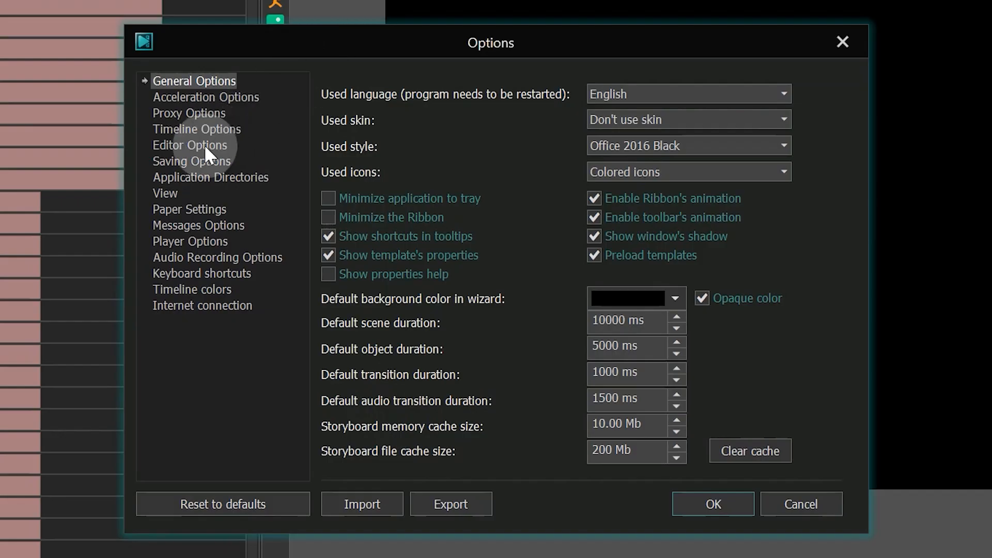
click(190, 145)
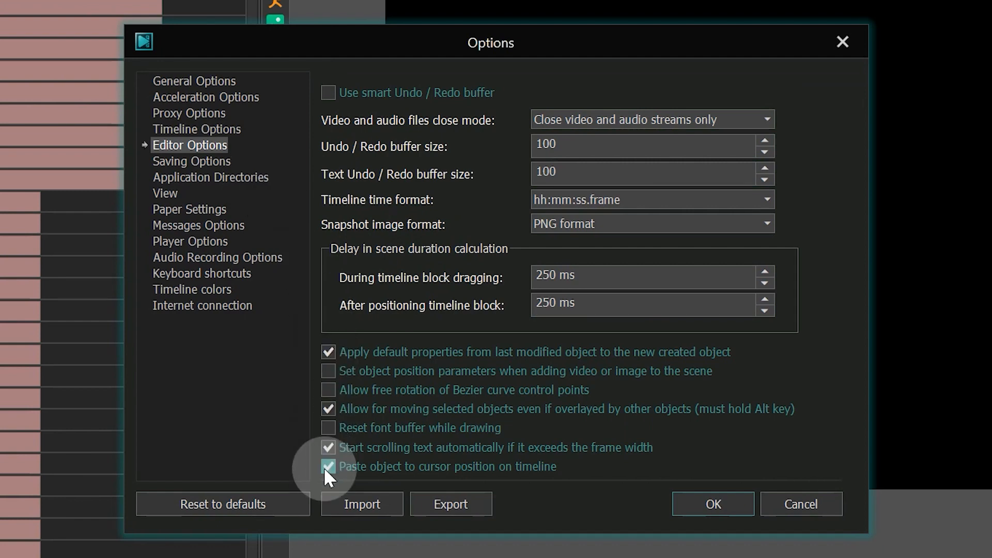
click(713, 504)
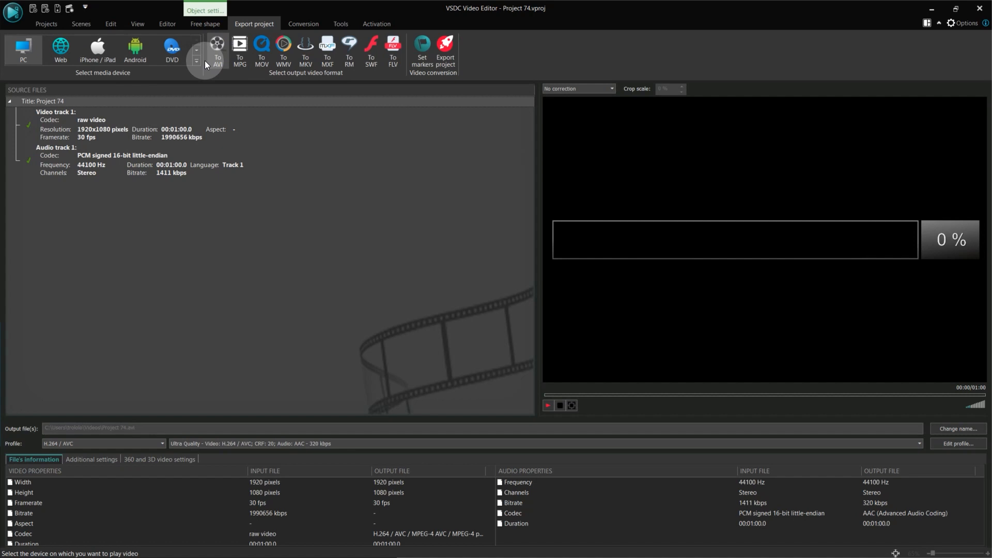
Select the PC export target with MOV as the output format.
click(217, 49)
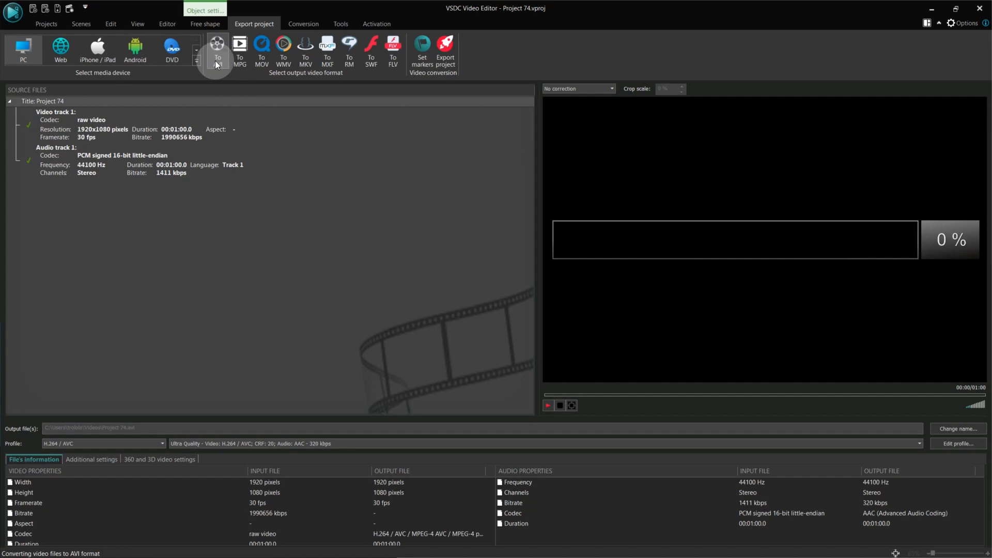
mouse_move(218, 50)
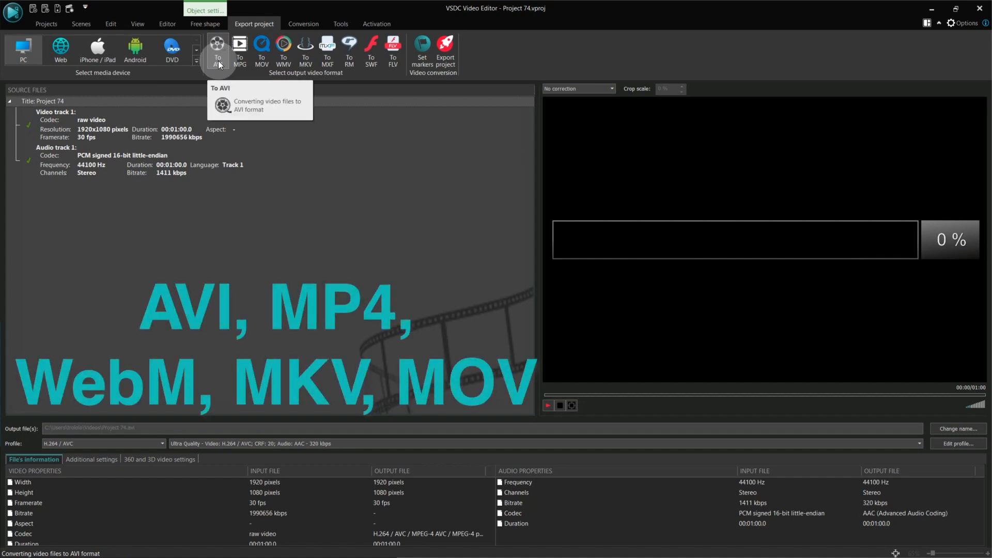
mouse_move(283, 48)
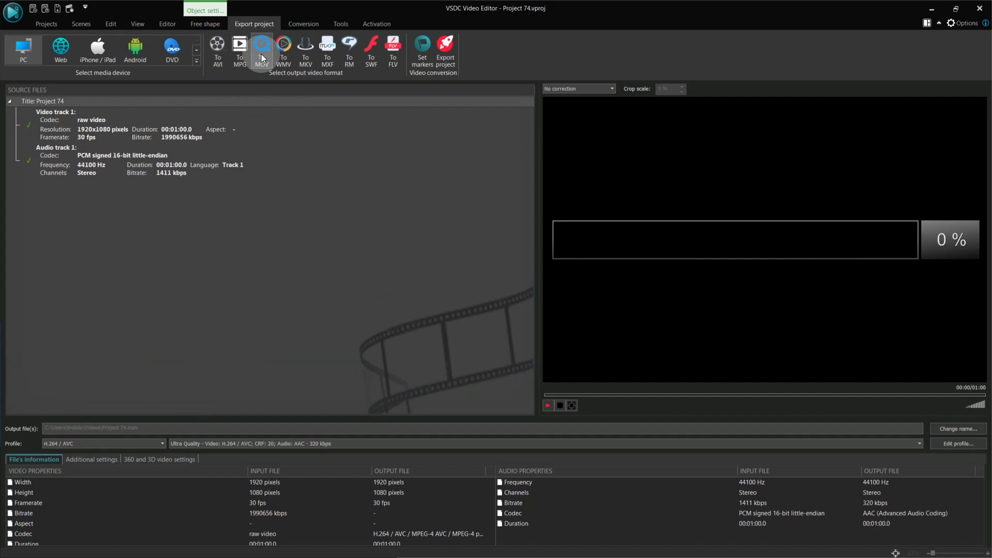
Open the MOV profile editor and list the video codecs, including AV1.
click(958, 442)
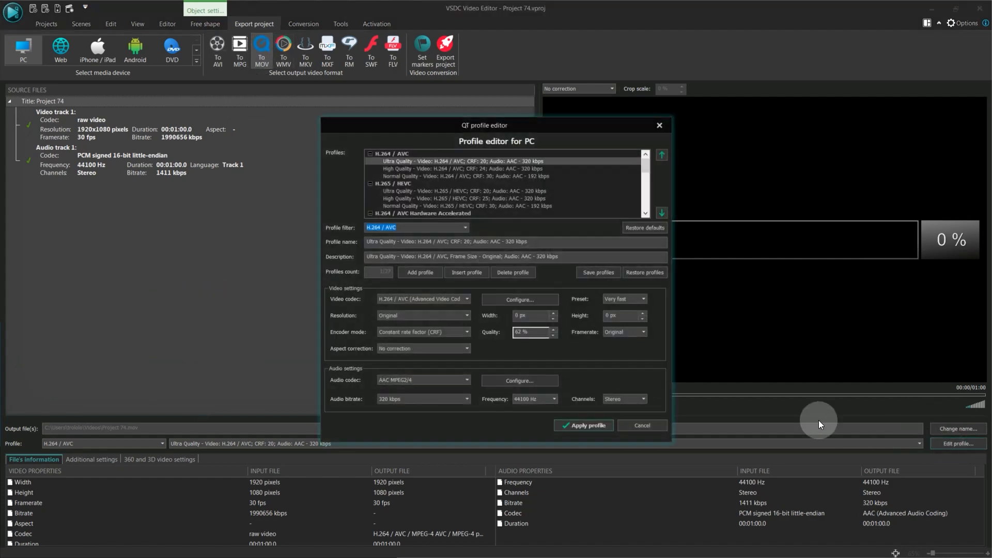
click(424, 299)
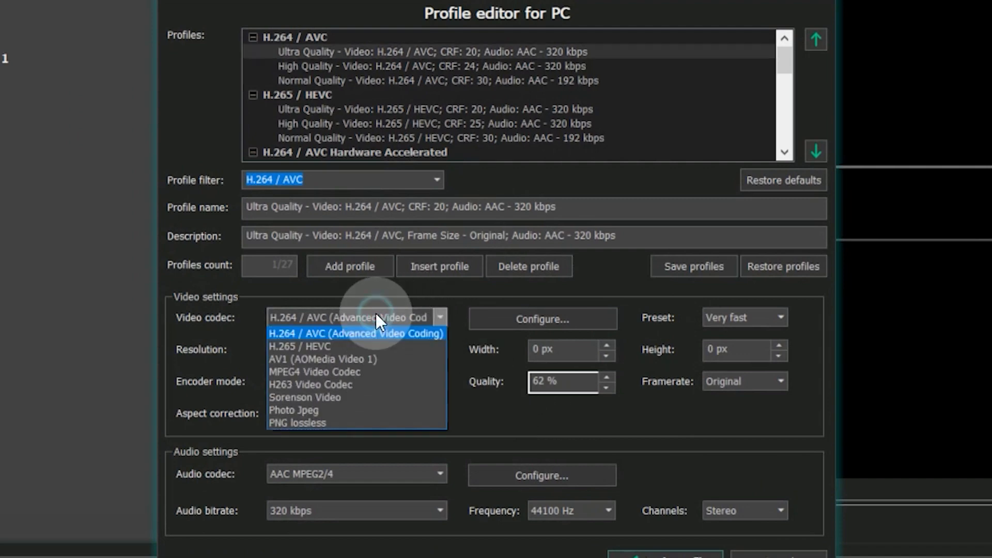
mouse_move(340, 364)
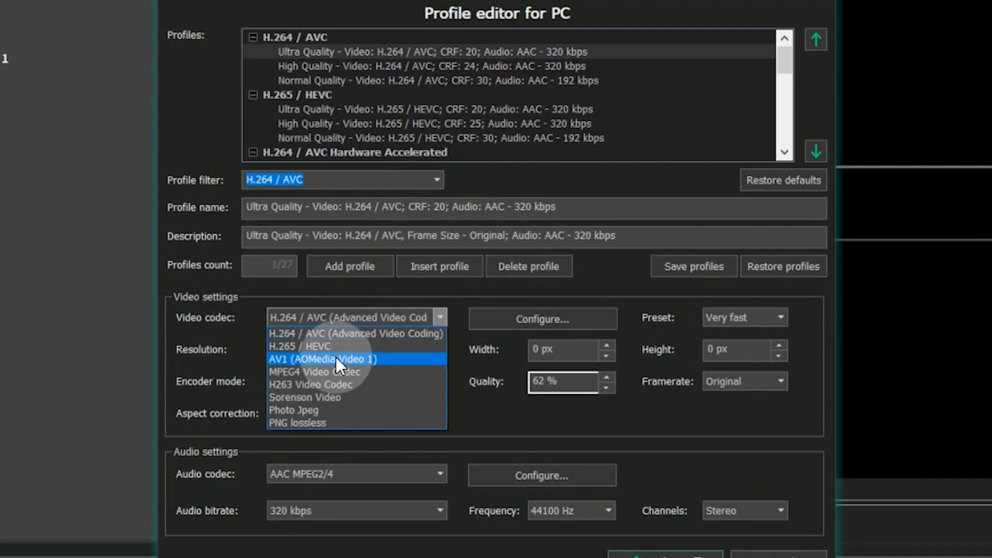